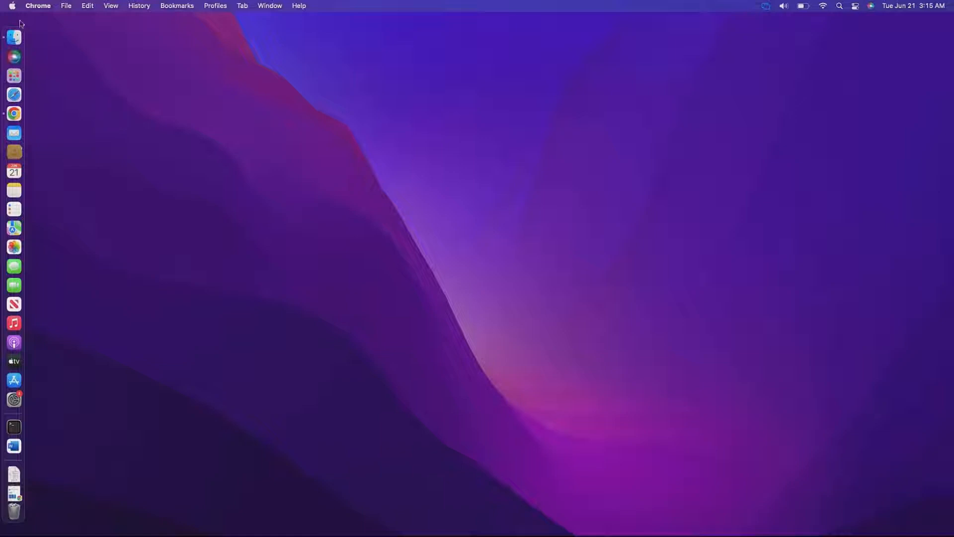
# Step: Check this Mac's macOS version and build number in About This Mac
pyautogui.click(11, 5)
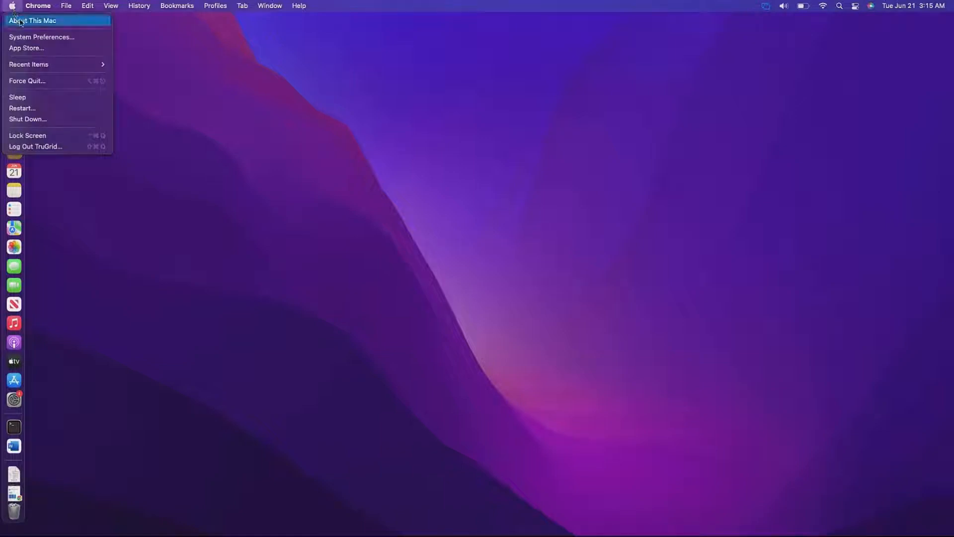
pyautogui.click(32, 20)
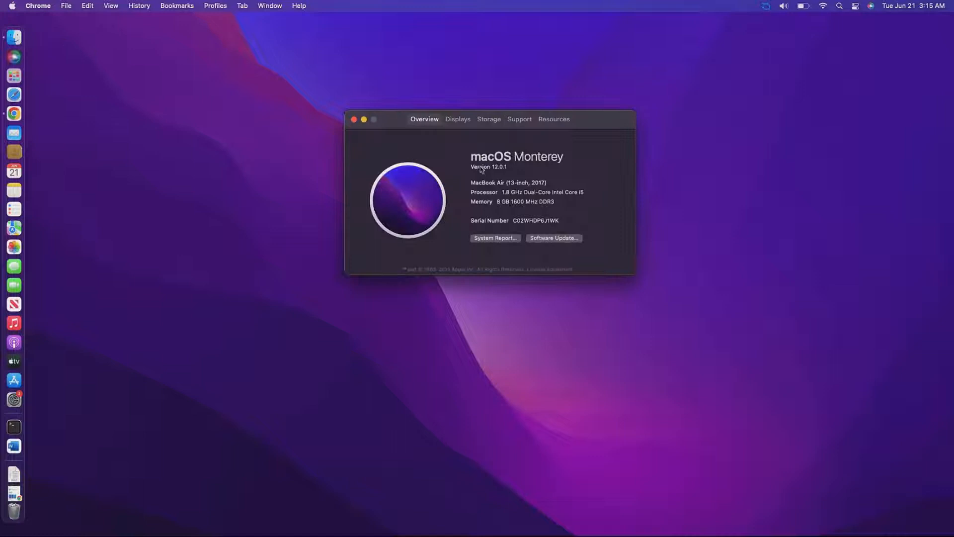
pyautogui.moveTo(511, 171)
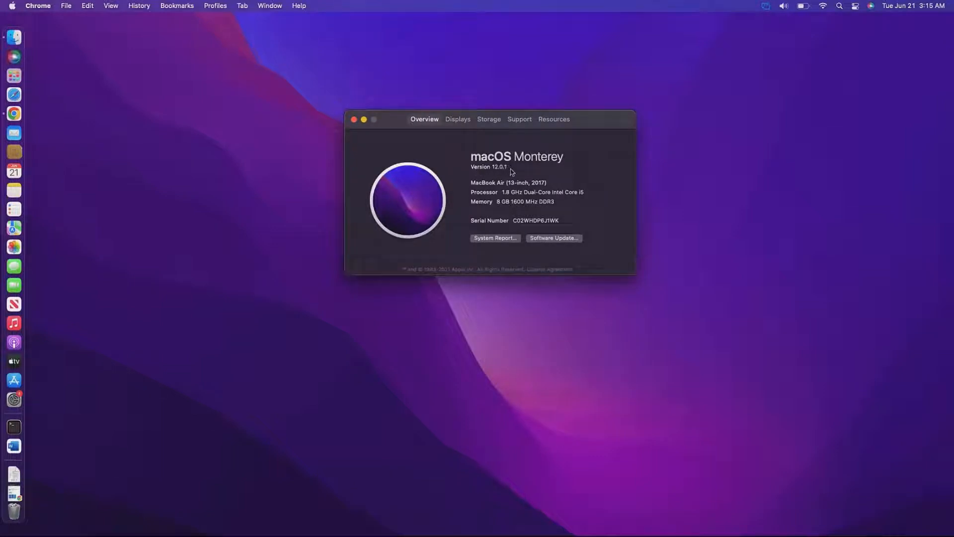
pyautogui.click(489, 166)
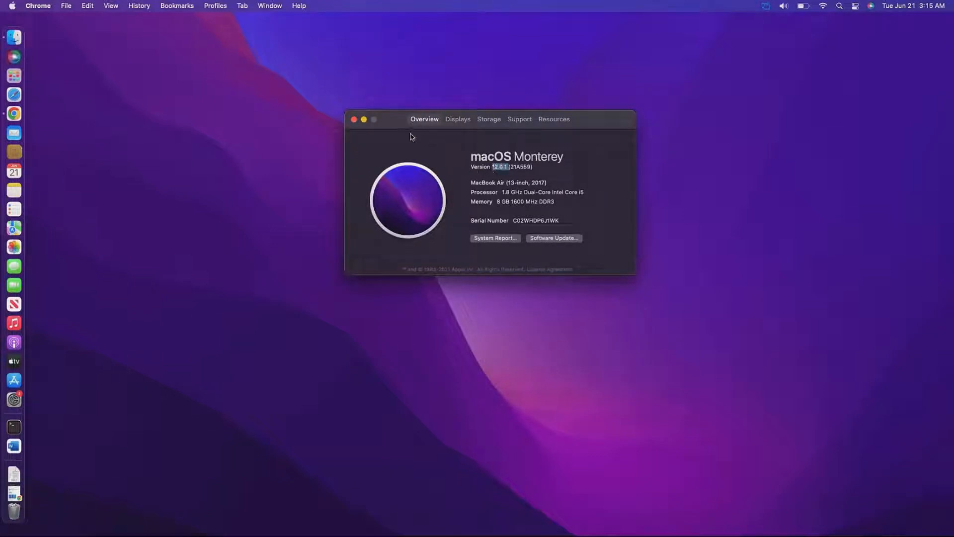
pyautogui.click(354, 119)
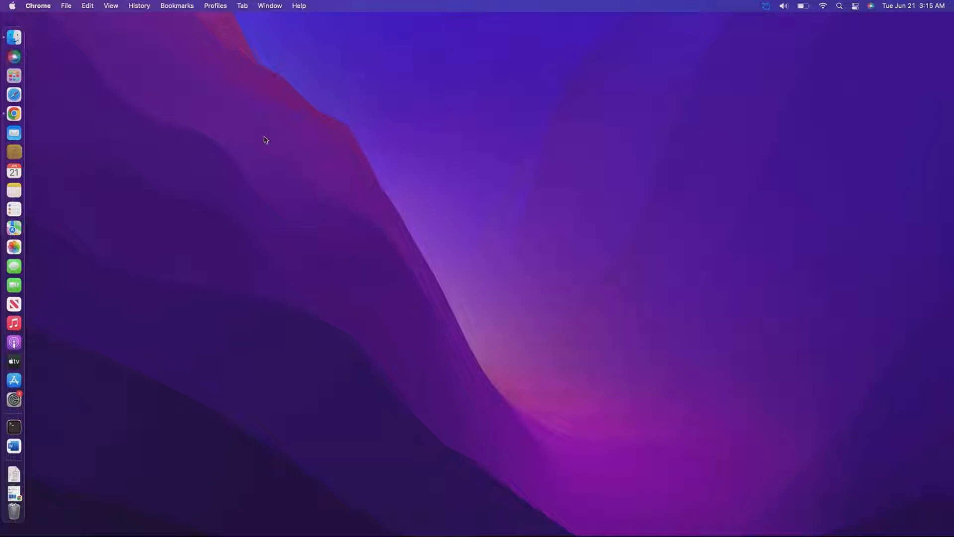
pyautogui.moveTo(819, 18)
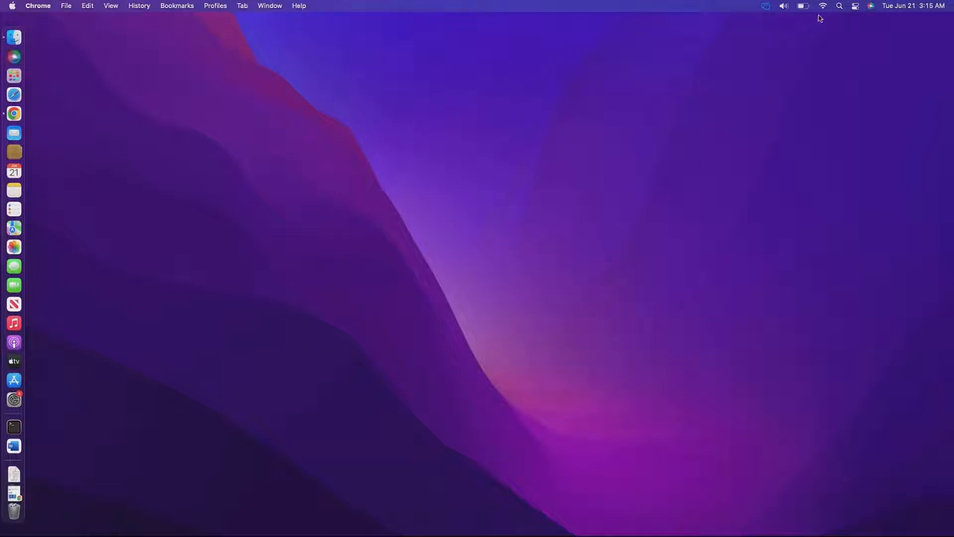
# Step: Search Spotlight for 'reminders' and 'remote desktop', then dismiss the search
pyautogui.click(839, 6)
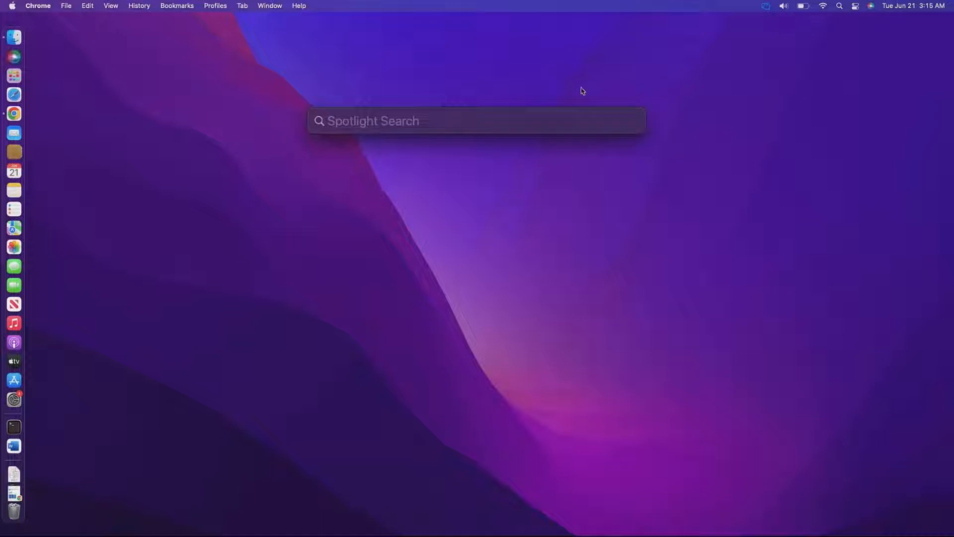
pyautogui.write('reminders')
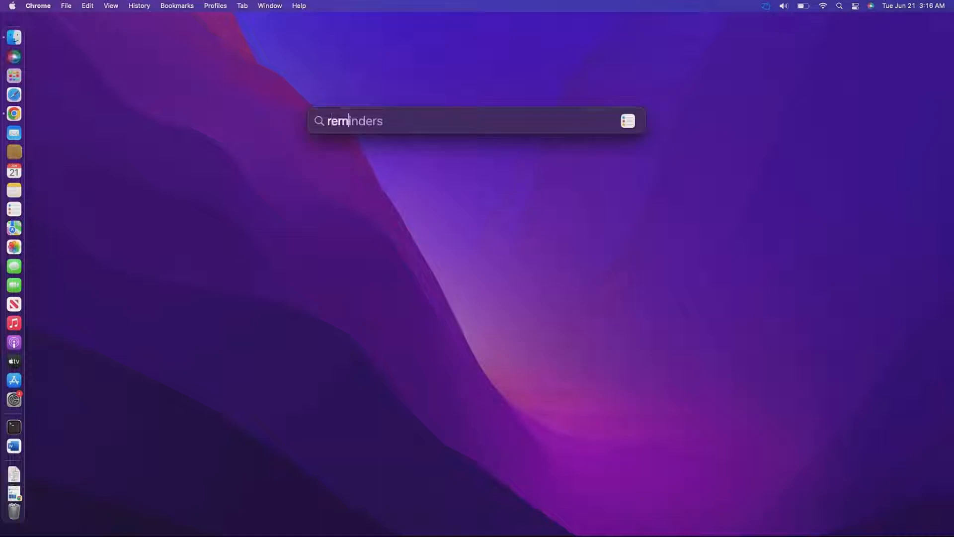
pyautogui.write('remote d')
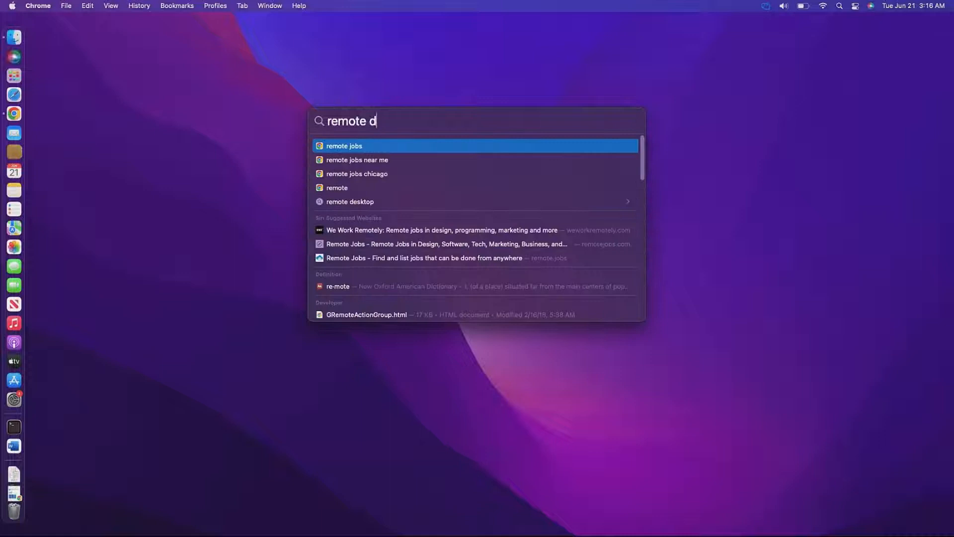
pyautogui.write('esktop')
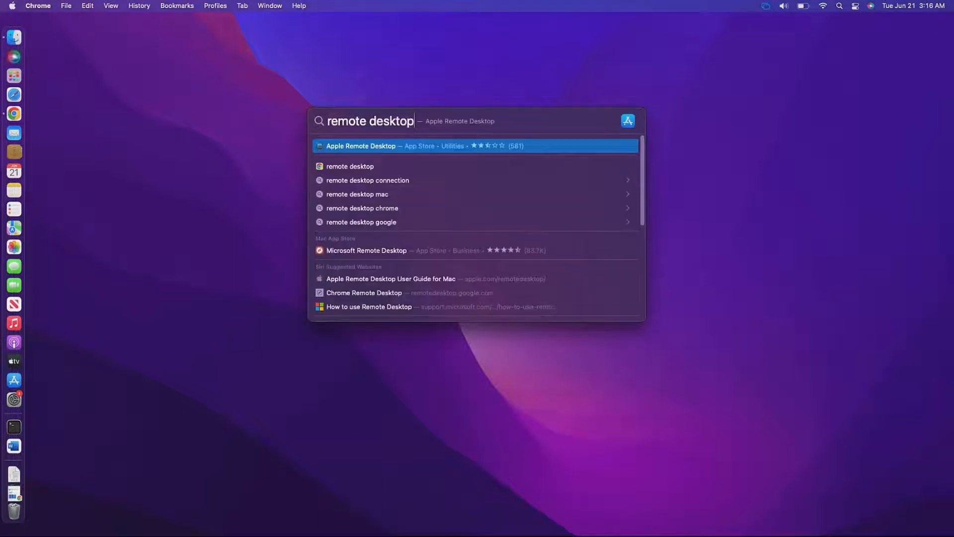
pyautogui.moveTo(574, 92)
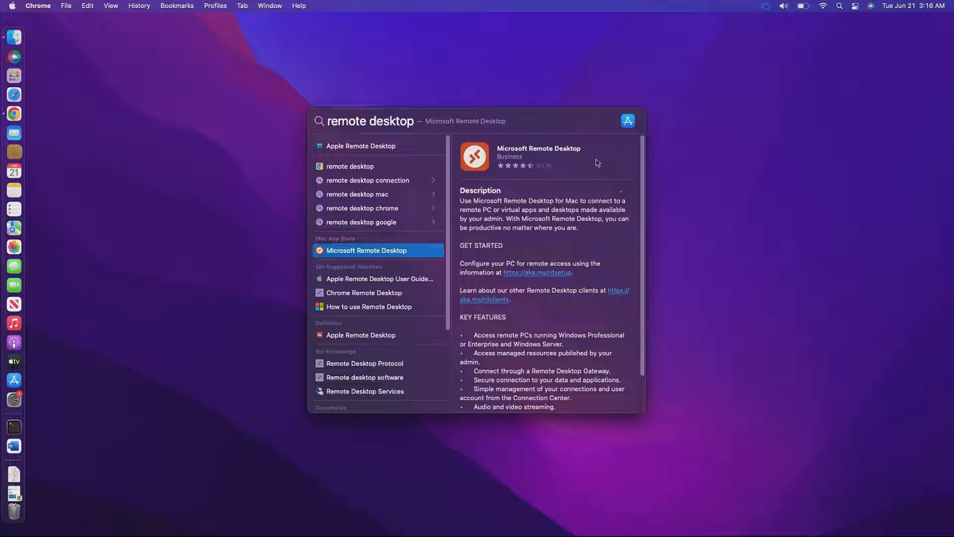
pyautogui.moveTo(628, 195)
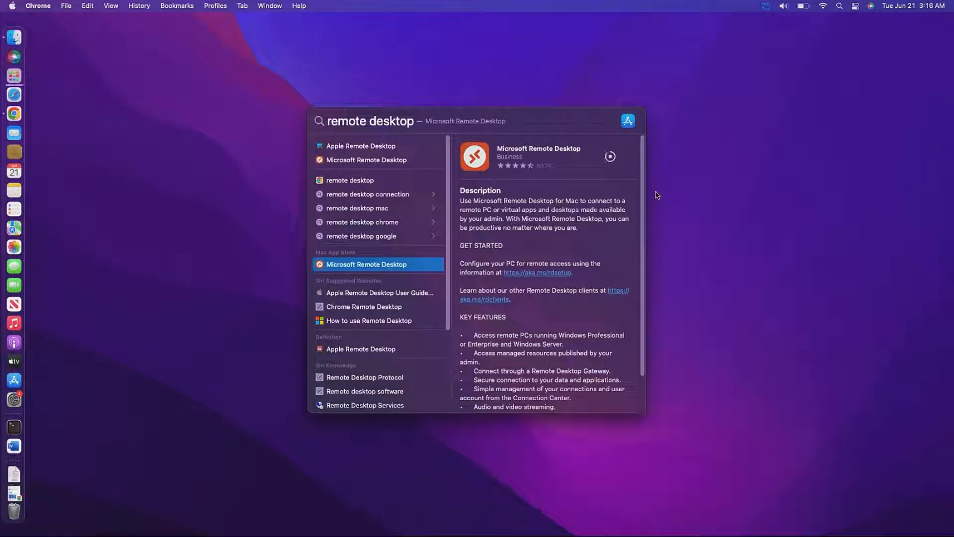
pyautogui.press('escape')
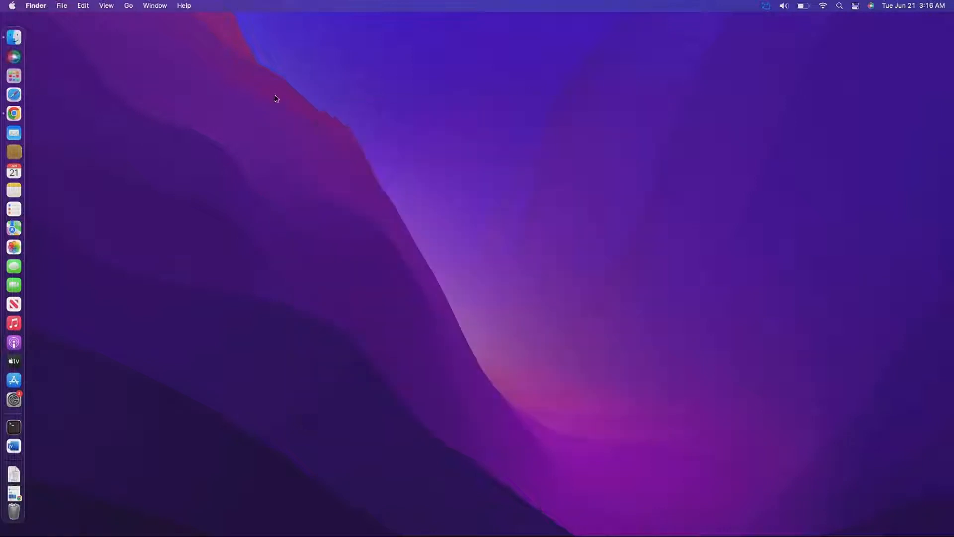
pyautogui.moveTo(38, 109)
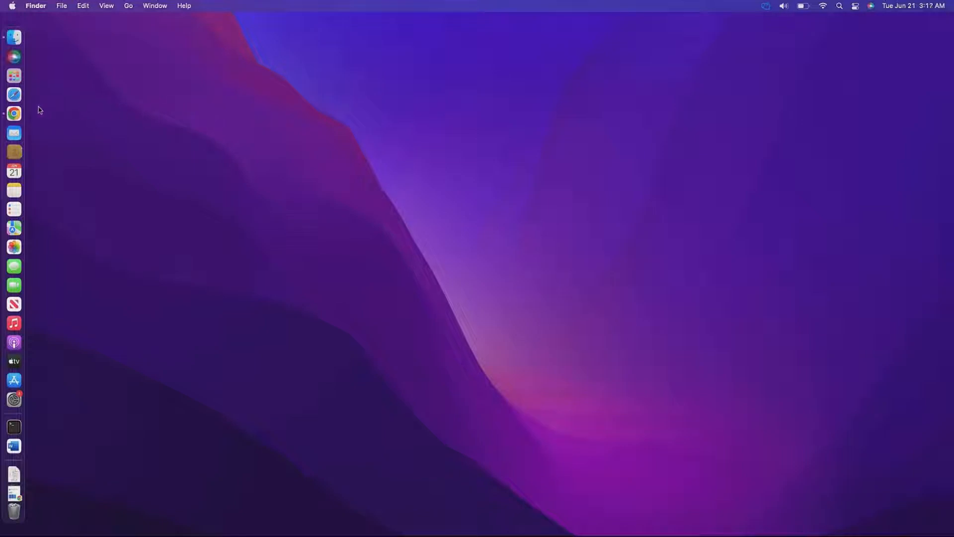
pyautogui.moveTo(51, 125)
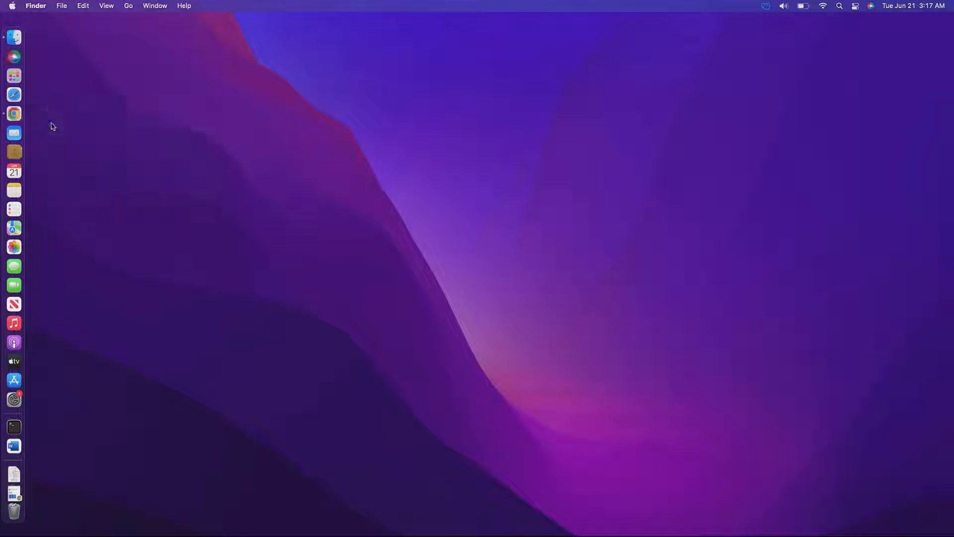
# Step: Search the help center for 'connector' and download the Mac connector from the MAC section
pyautogui.click(13, 114)
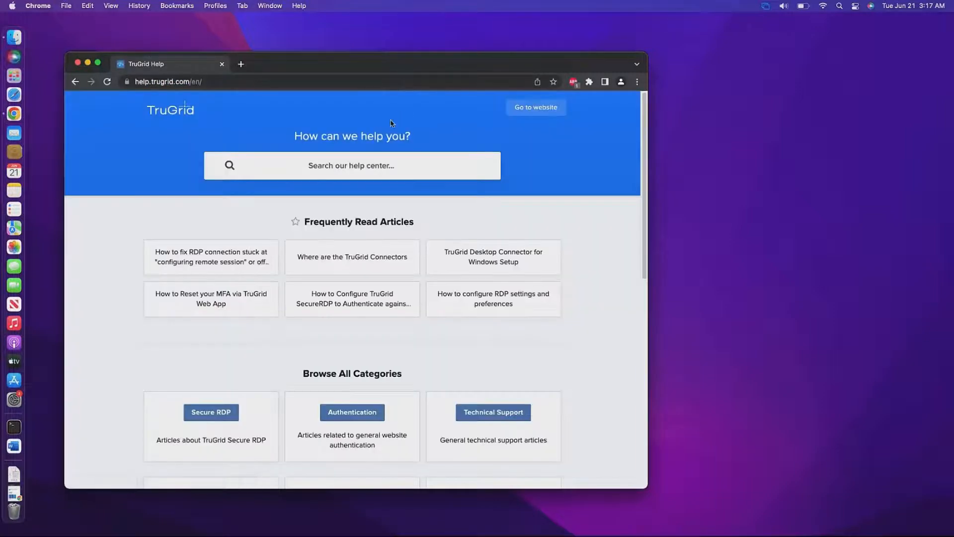
pyautogui.click(352, 165)
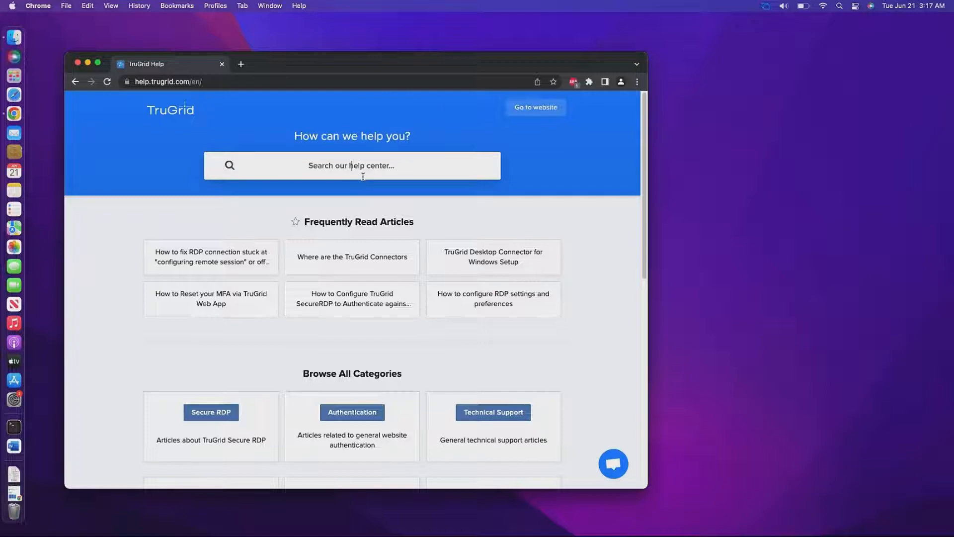
pyautogui.write('connector')
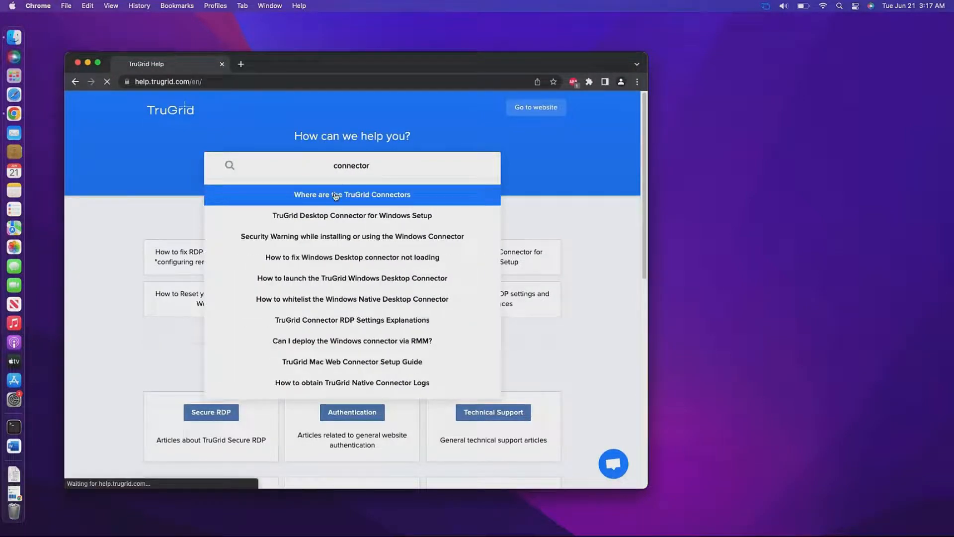
pyautogui.click(352, 195)
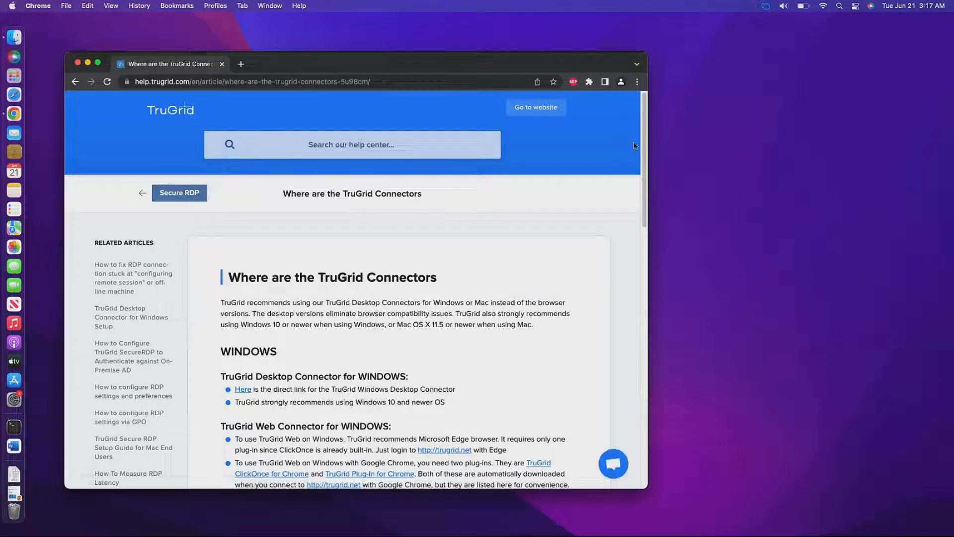
pyautogui.scroll(-3)
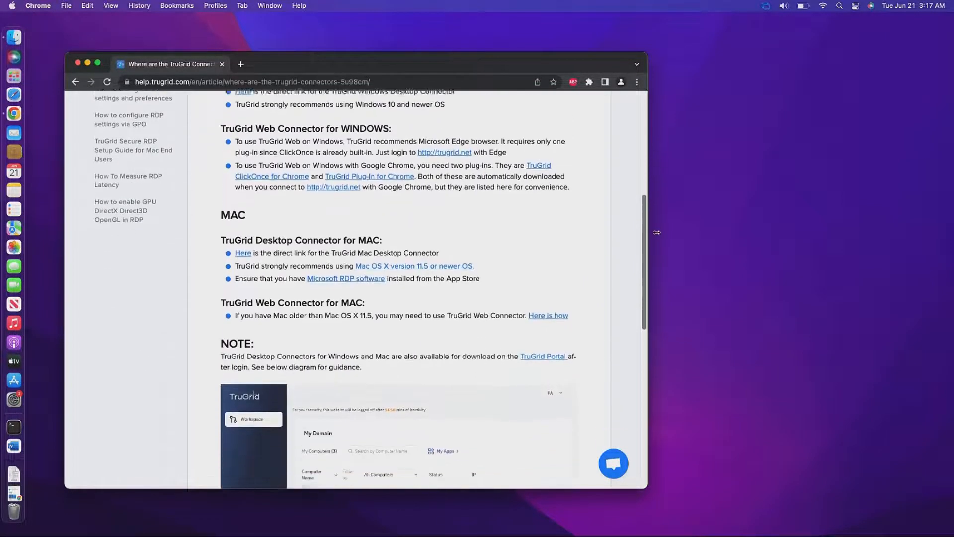
pyautogui.scroll(-3)
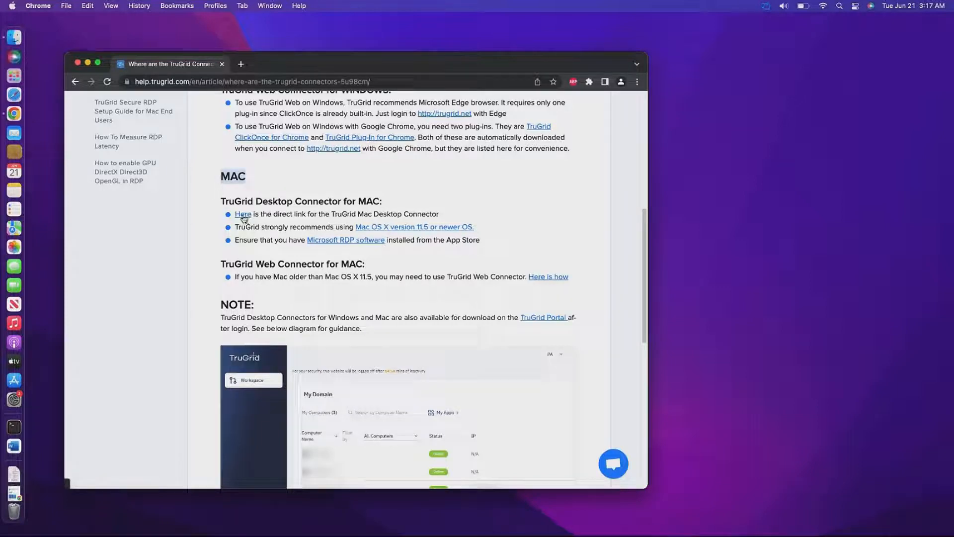
pyautogui.click(241, 214)
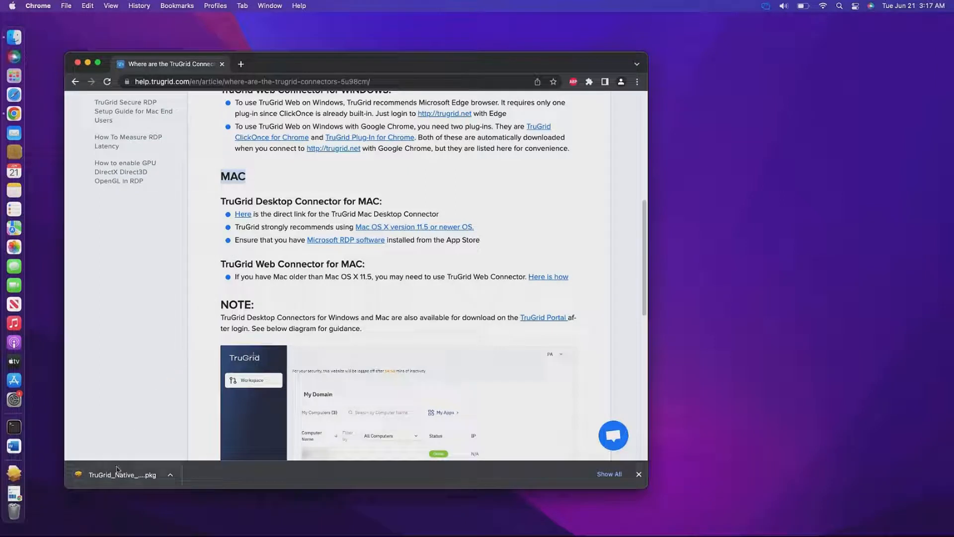
# Step: Install TruGrid Native Connector from the downloaded .pkg and move the installer to the Trash
pyautogui.click(122, 474)
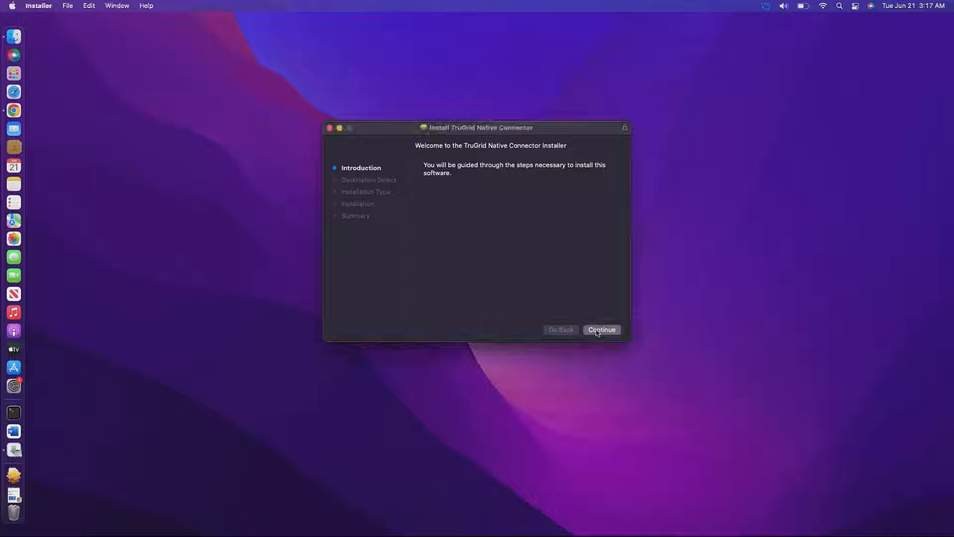
pyautogui.click(601, 329)
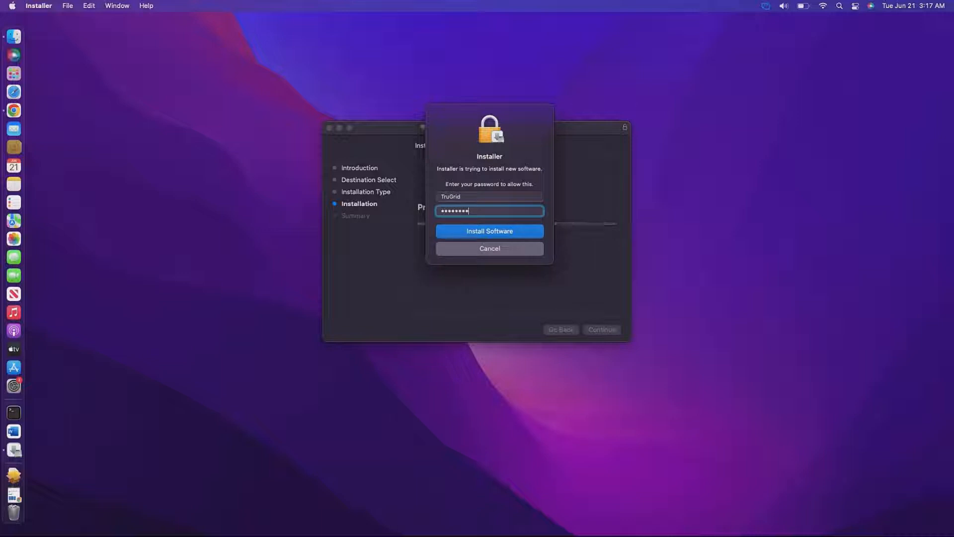
pyautogui.click(489, 231)
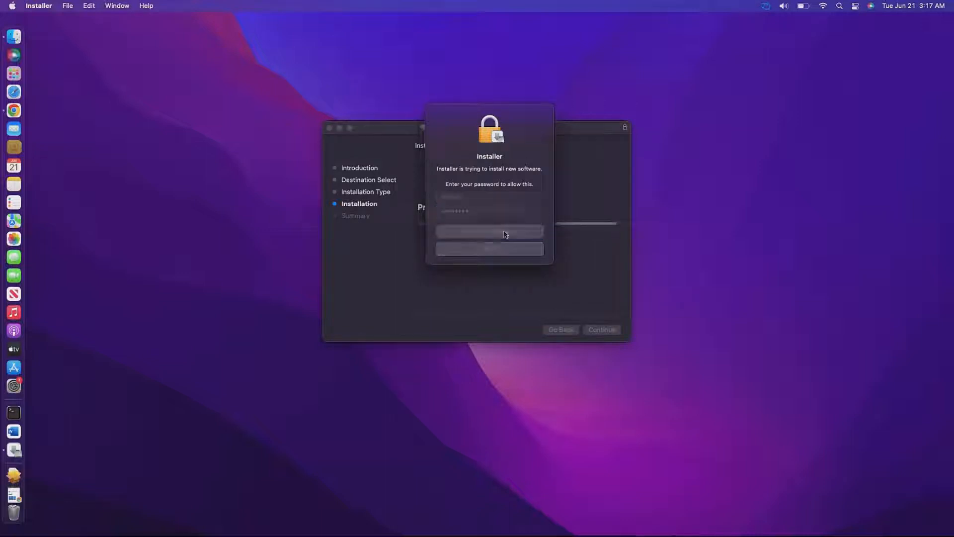
pyautogui.click(488, 233)
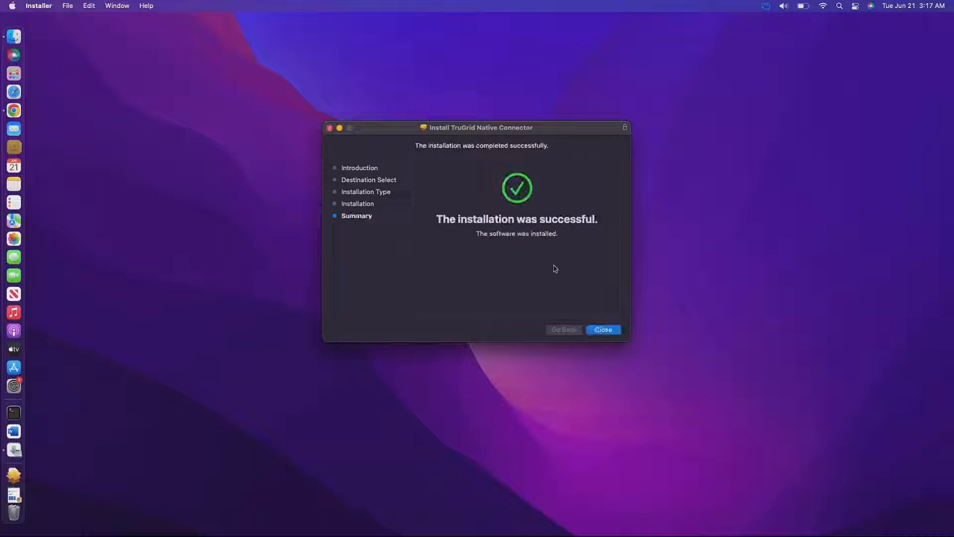
pyautogui.click(602, 329)
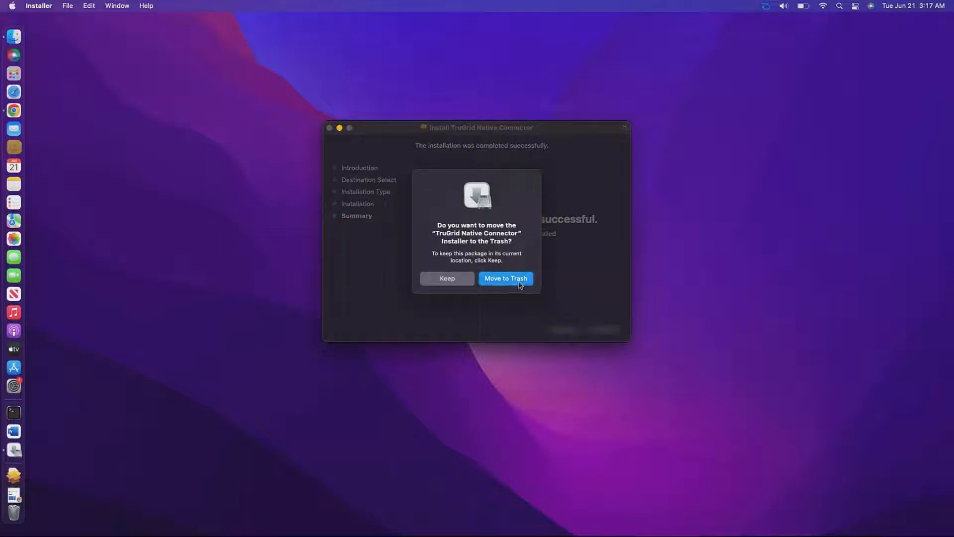
pyautogui.click(505, 278)
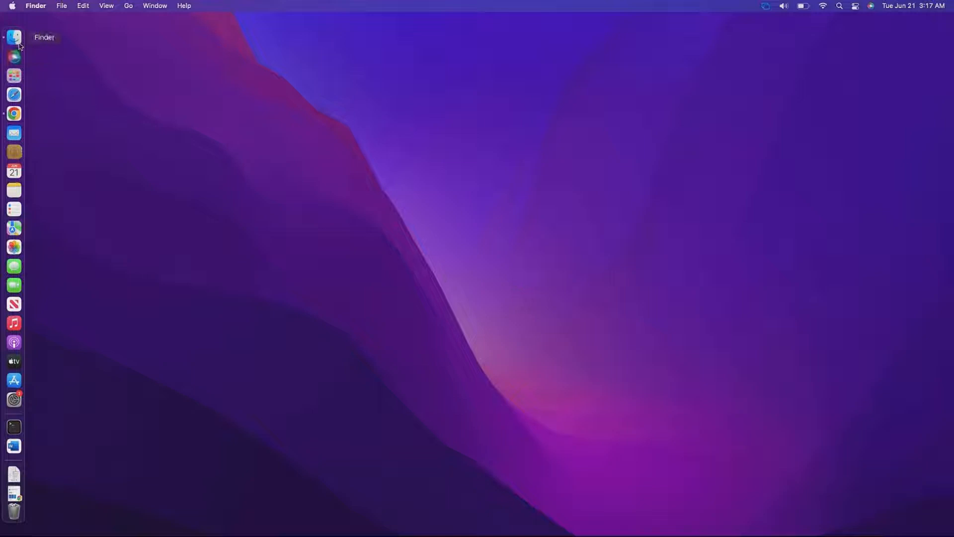
# Step: Find TruGrid Native Connector in the Finder Applications folder and launch it to its Login screen
pyautogui.click(14, 32)
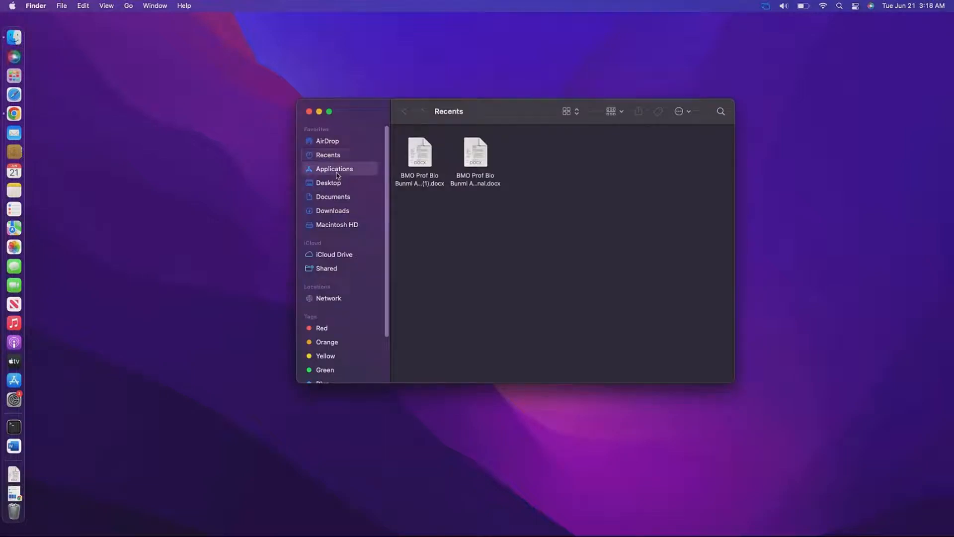
pyautogui.click(334, 169)
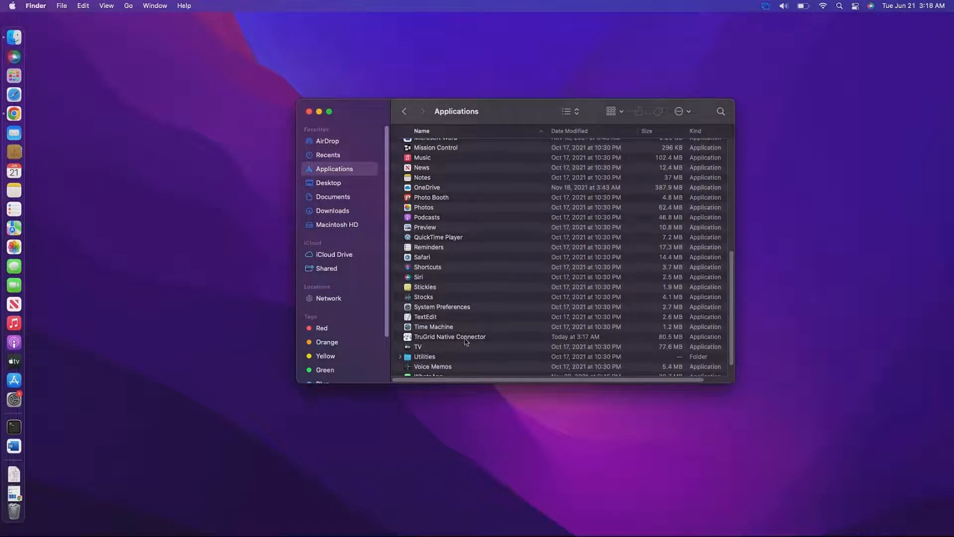
pyautogui.rightClick(449, 336)
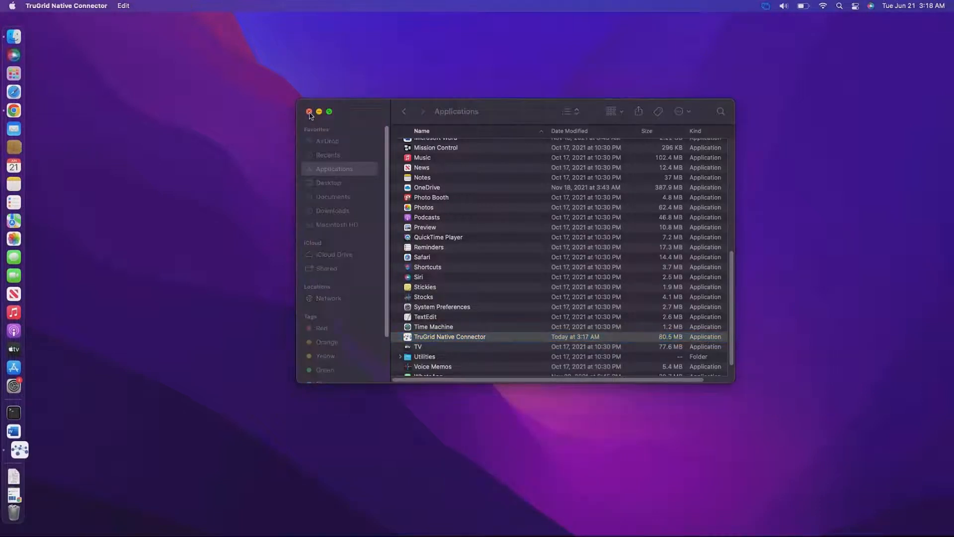
pyautogui.rightClick(13, 449)
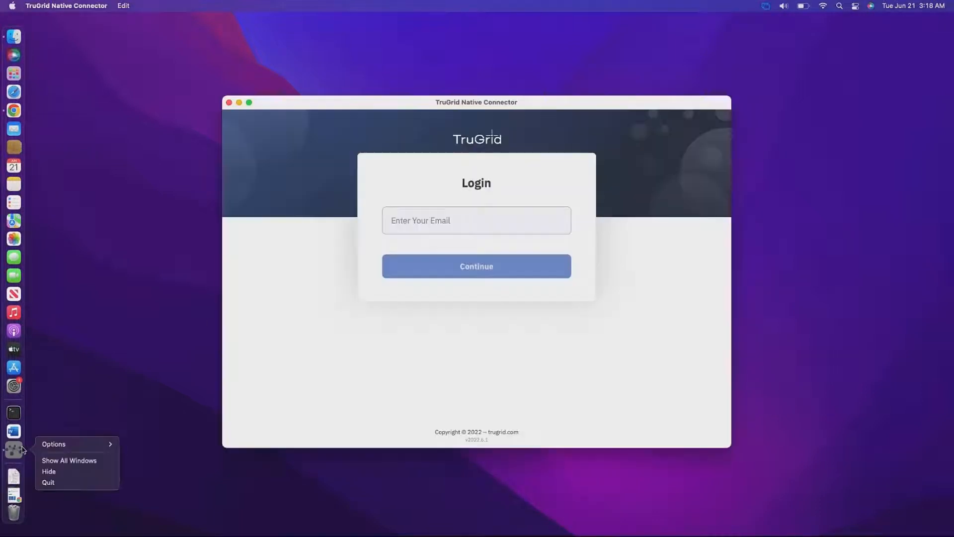
pyautogui.moveTo(53, 443)
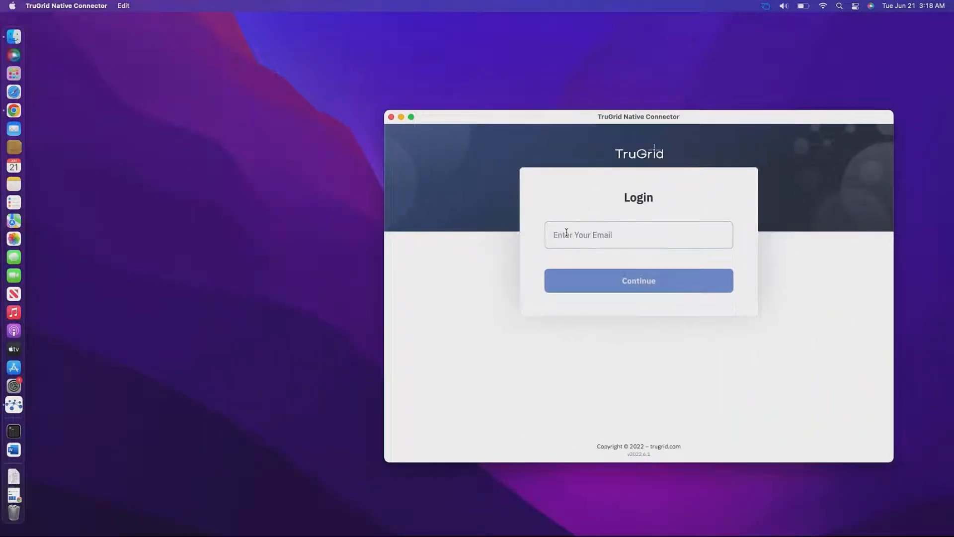
# Step: Sign in with email user@domain and the account password
pyautogui.write('user')
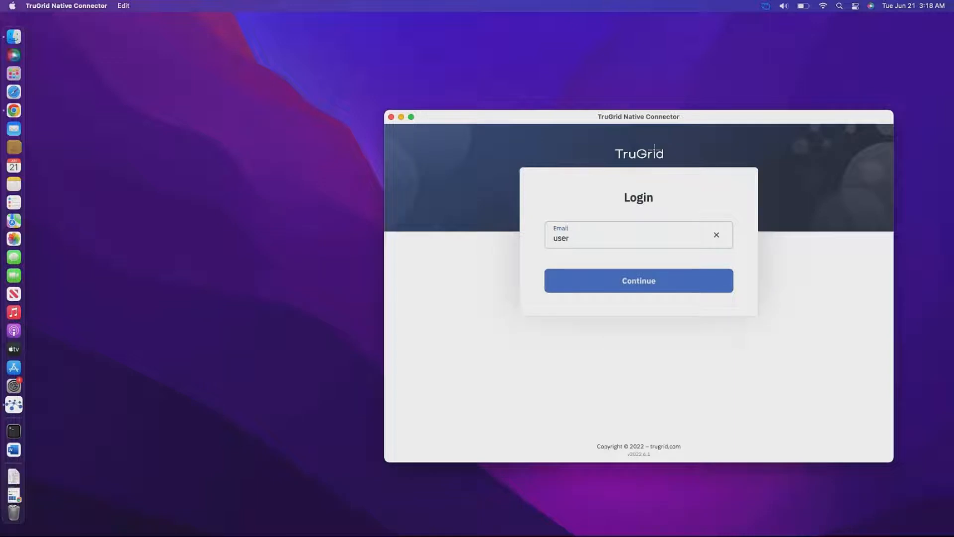
pyautogui.write('@do')
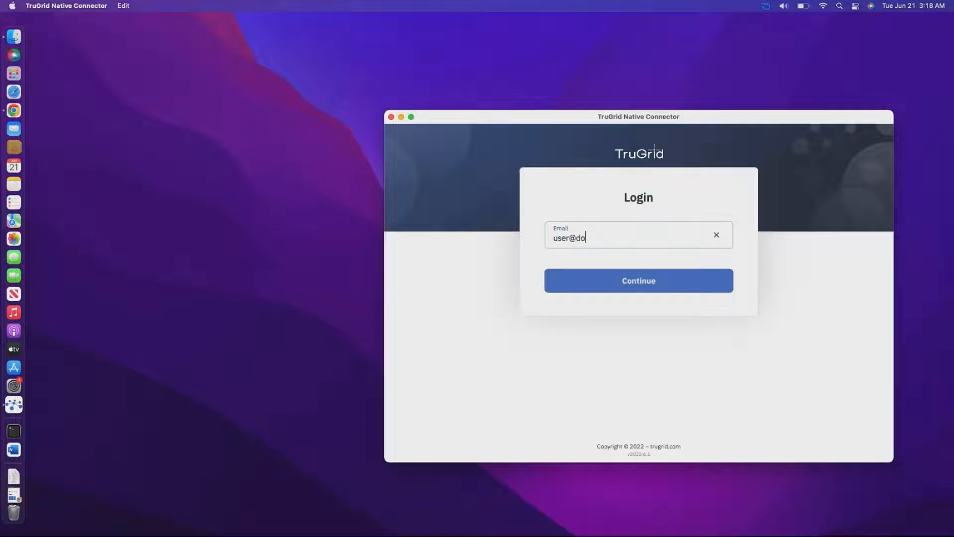
pyautogui.write('main')
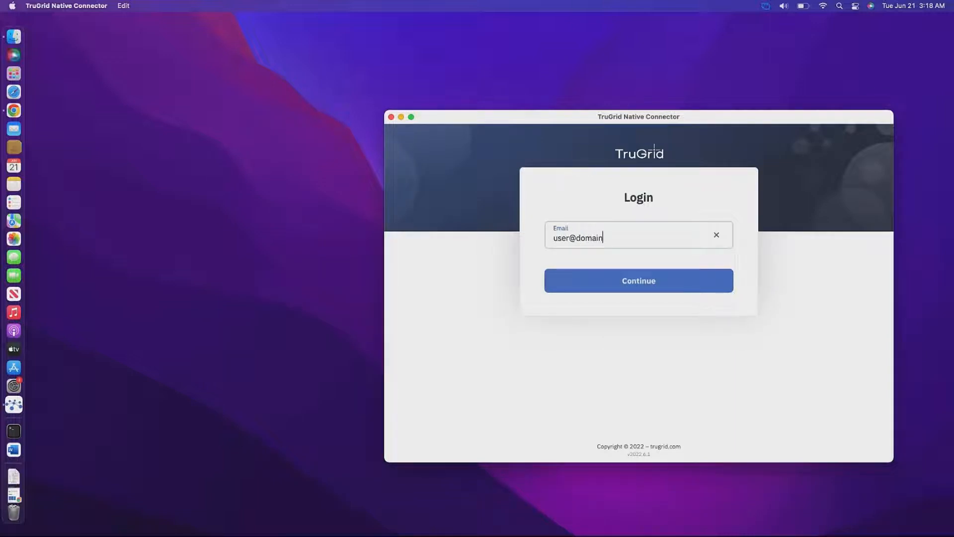
pyautogui.click(637, 280)
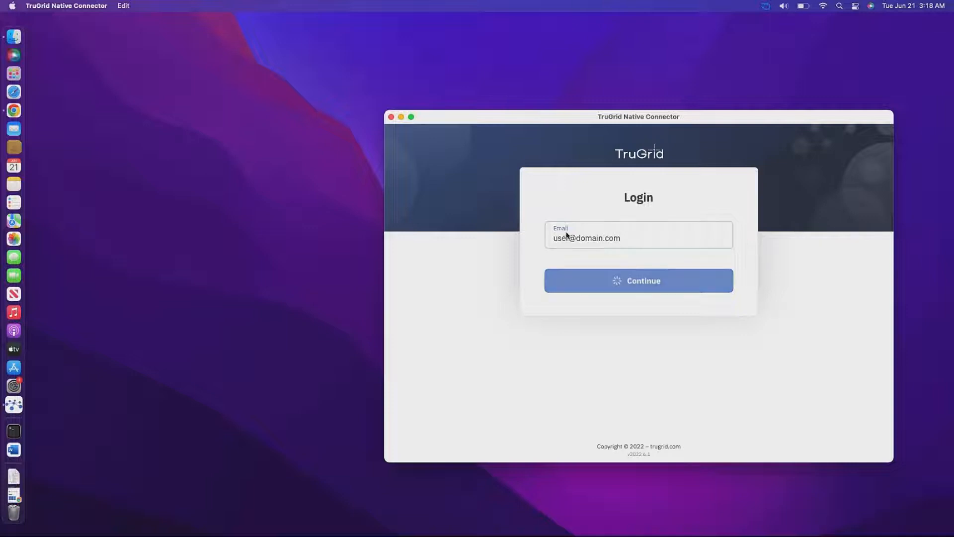
pyautogui.click(638, 280)
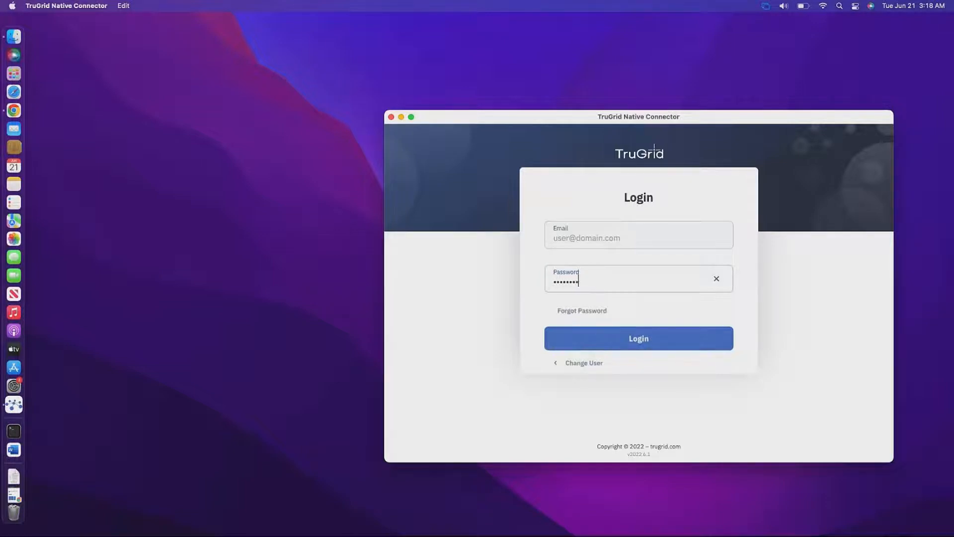
pyautogui.write('••')
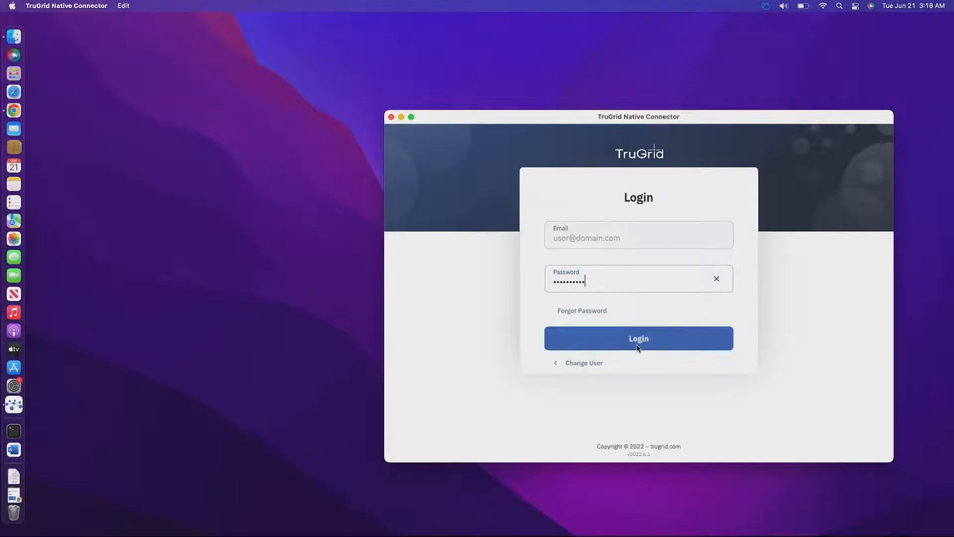
pyautogui.click(638, 339)
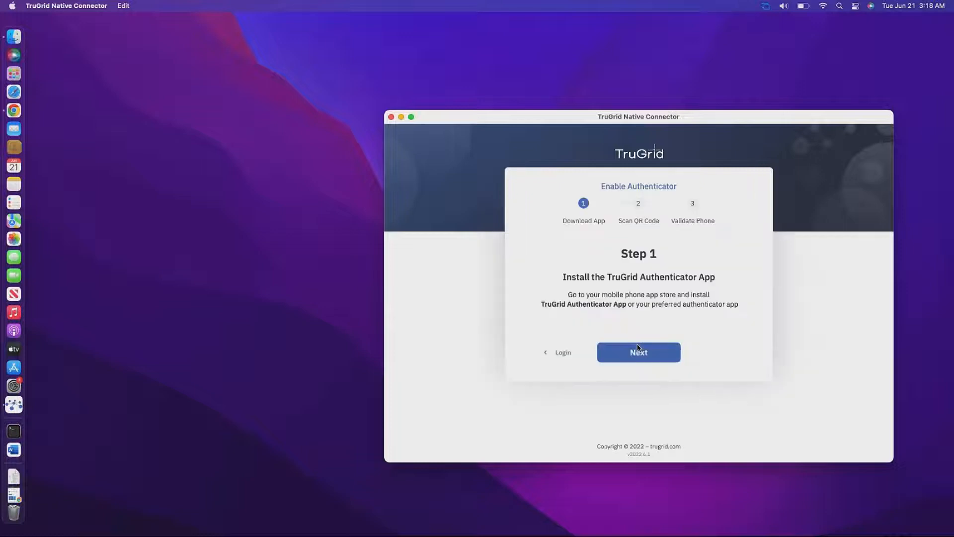
pyautogui.moveTo(526, 361)
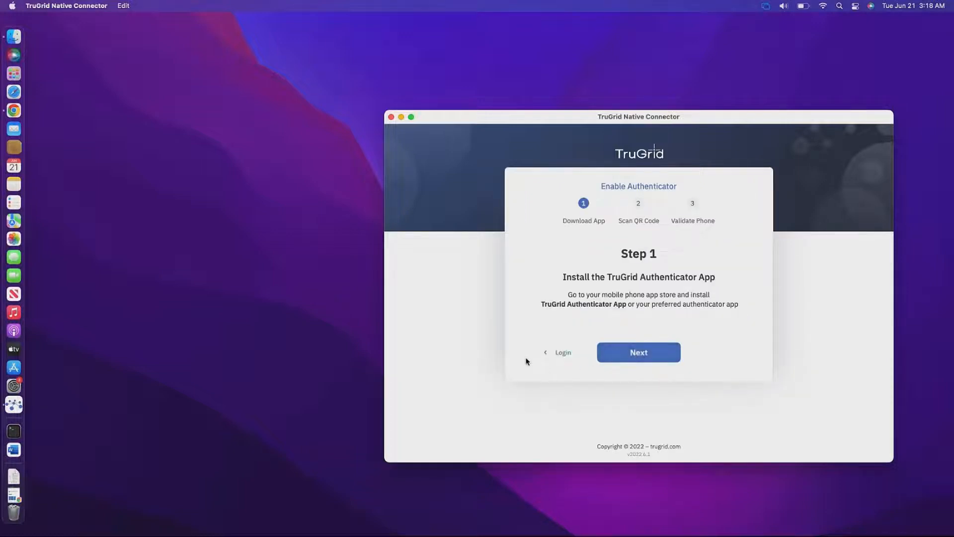
pyautogui.moveTo(110, 405)
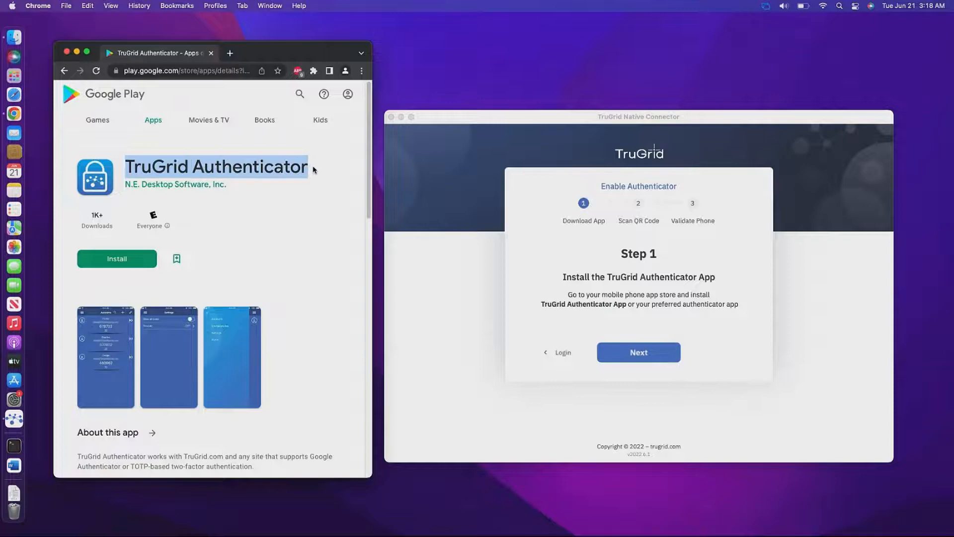
pyautogui.moveTo(134, 323)
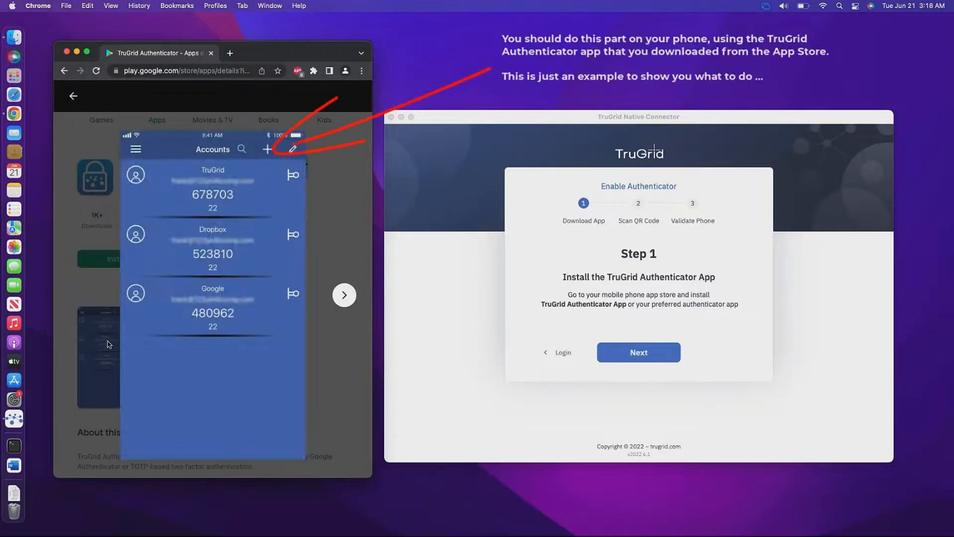
pyautogui.moveTo(249, 165)
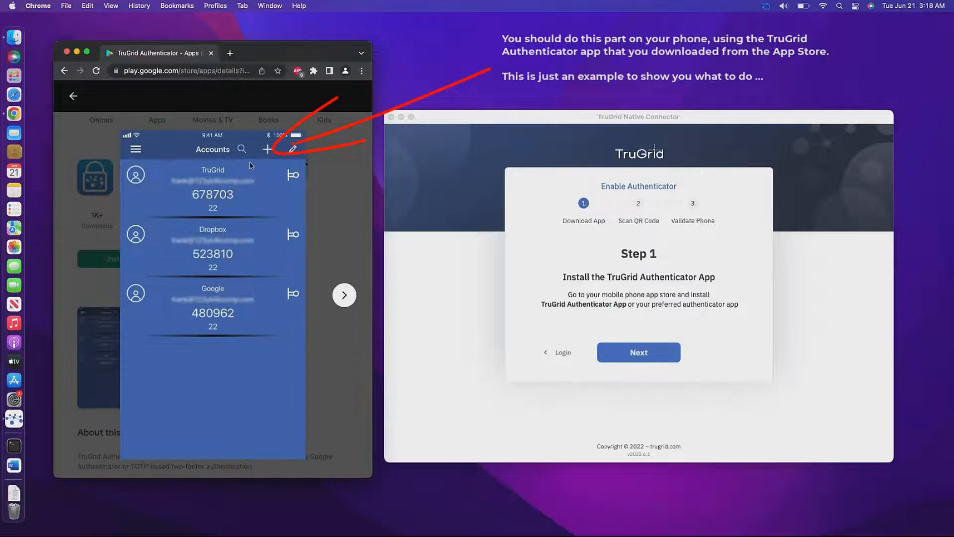
pyautogui.moveTo(268, 152)
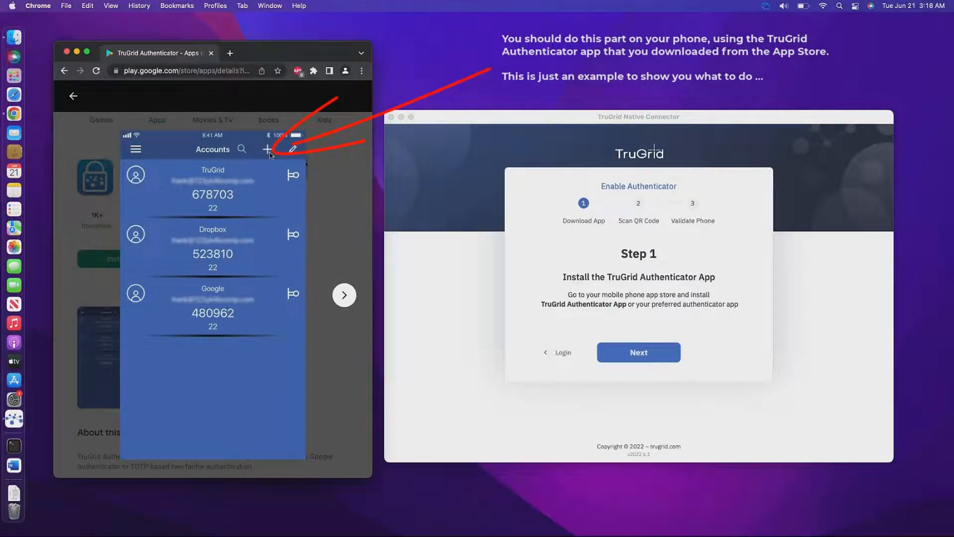
pyautogui.moveTo(94, 55)
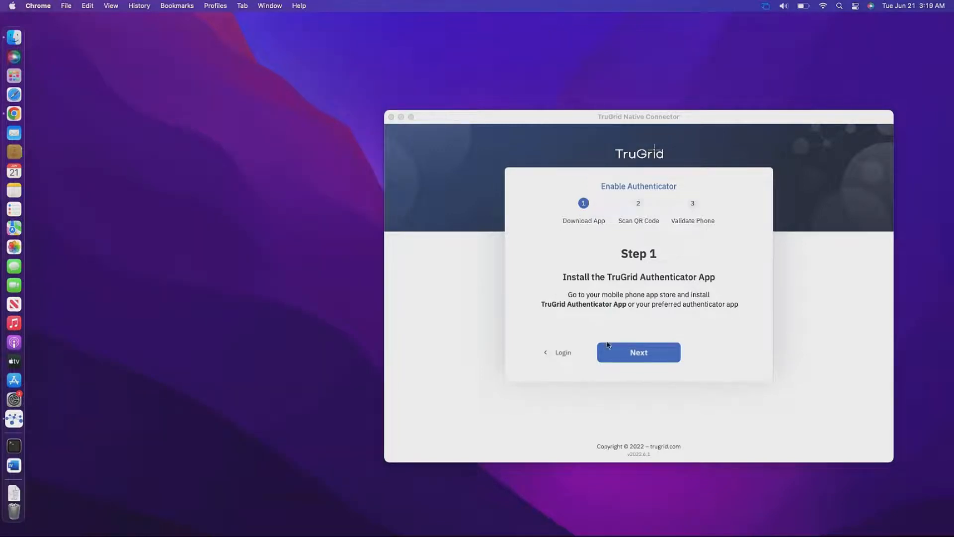
# Step: Advance past the app download and QR code scan steps to Step 3
pyautogui.click(638, 352)
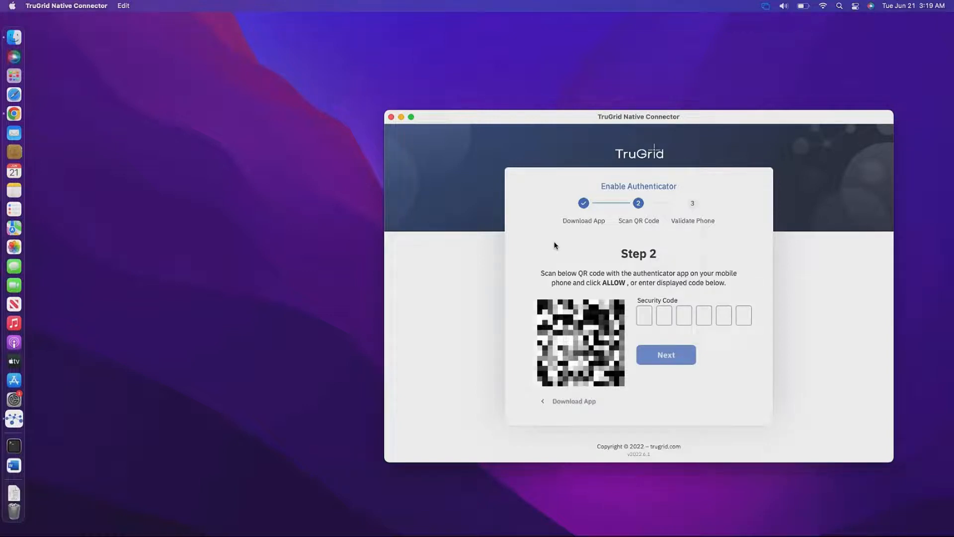
pyautogui.click(664, 355)
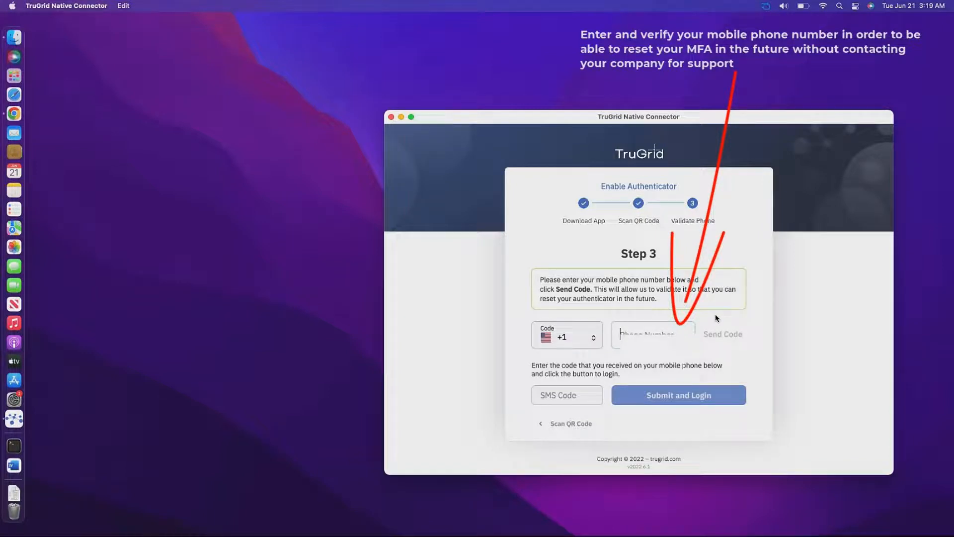
pyautogui.click(652, 334)
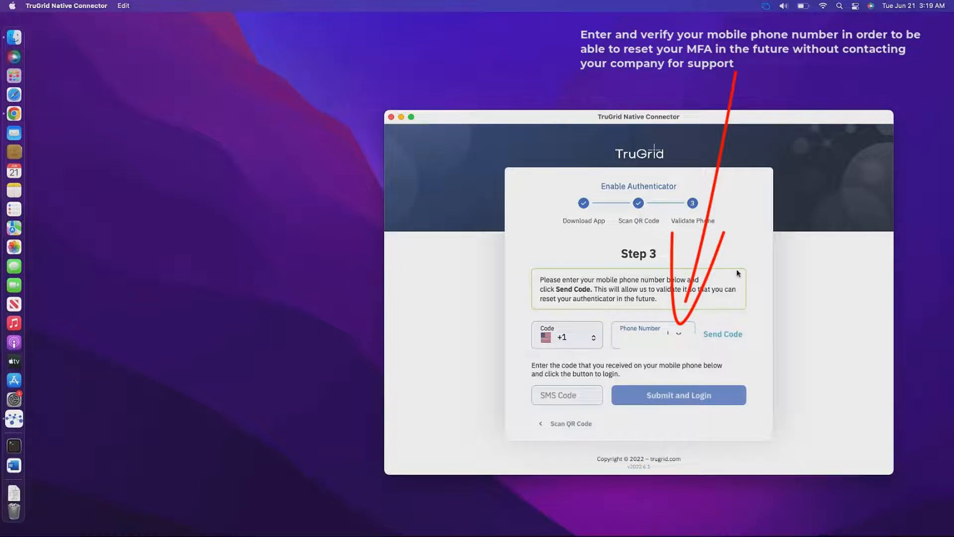
pyautogui.click(722, 333)
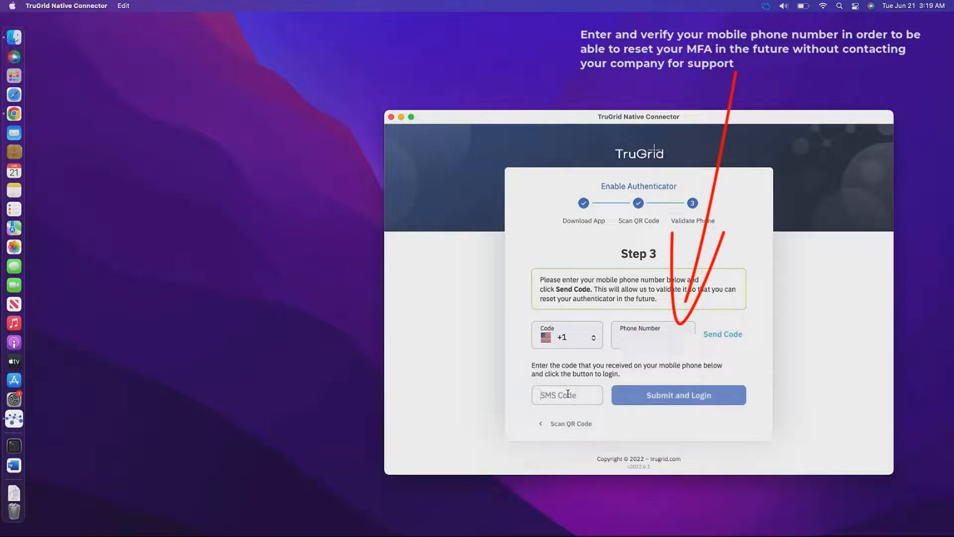
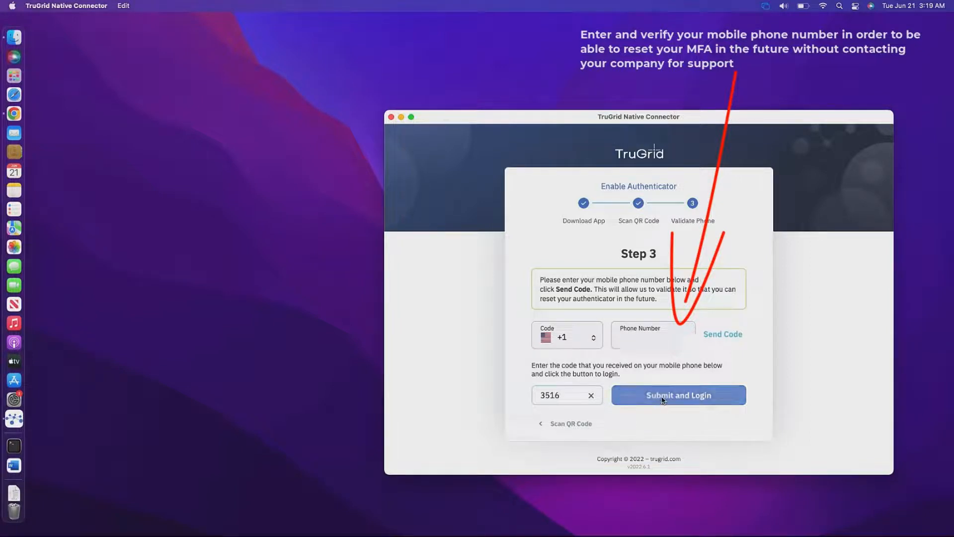
pyautogui.click(678, 394)
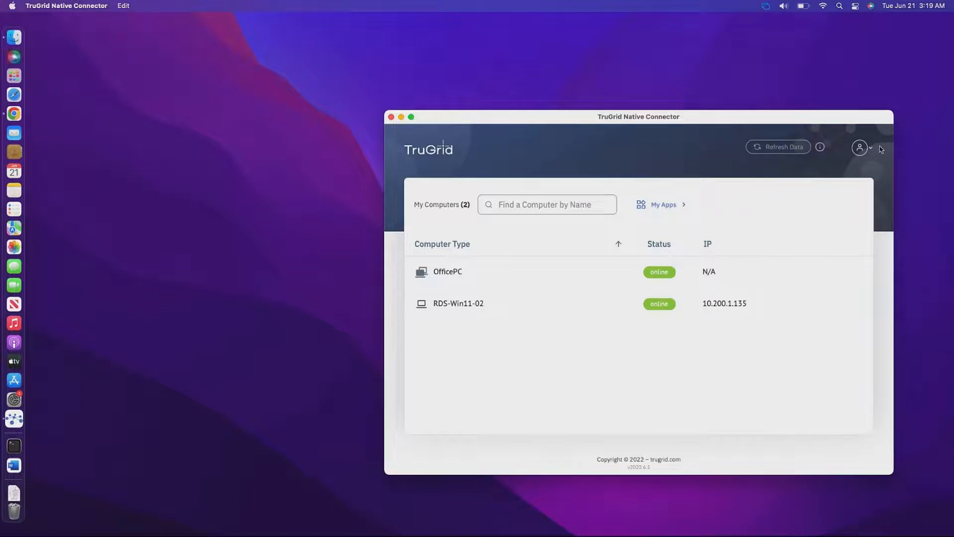
# Step: Open the connector Settings from the account menu and review the screen mode choices
pyautogui.click(859, 147)
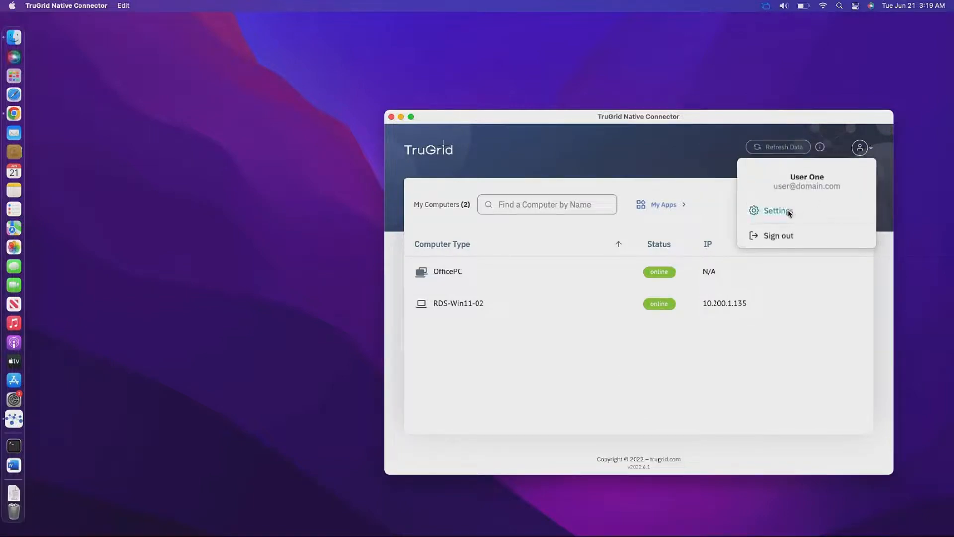
pyautogui.click(777, 211)
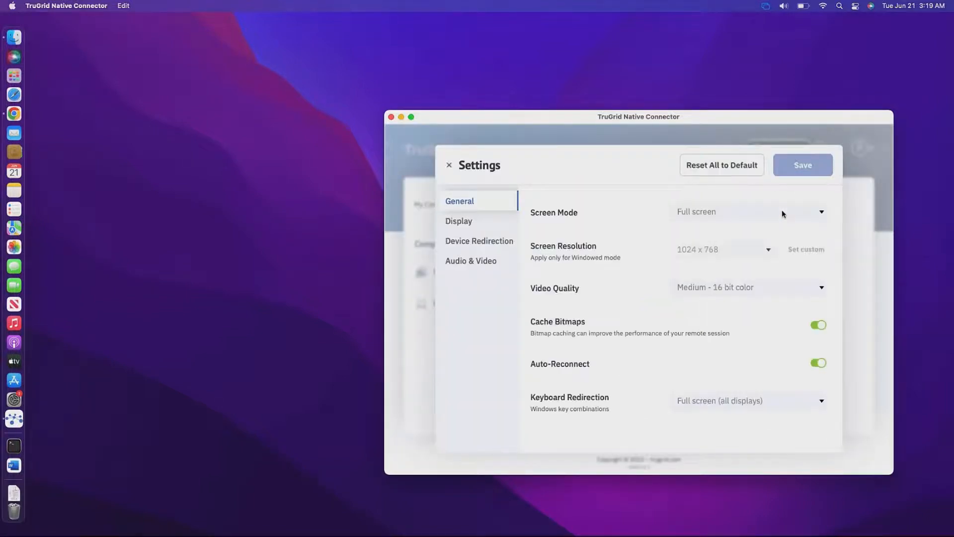
pyautogui.click(818, 211)
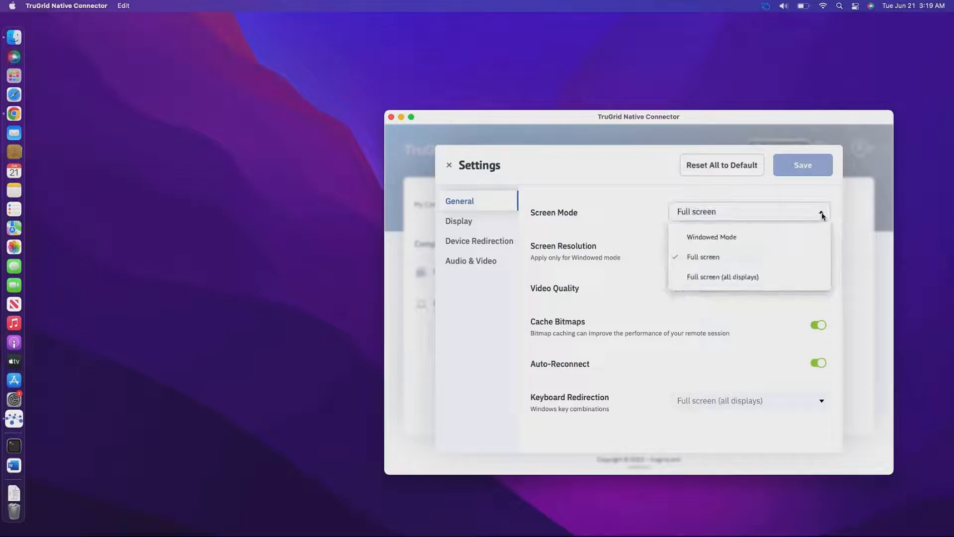
pyautogui.moveTo(721, 276)
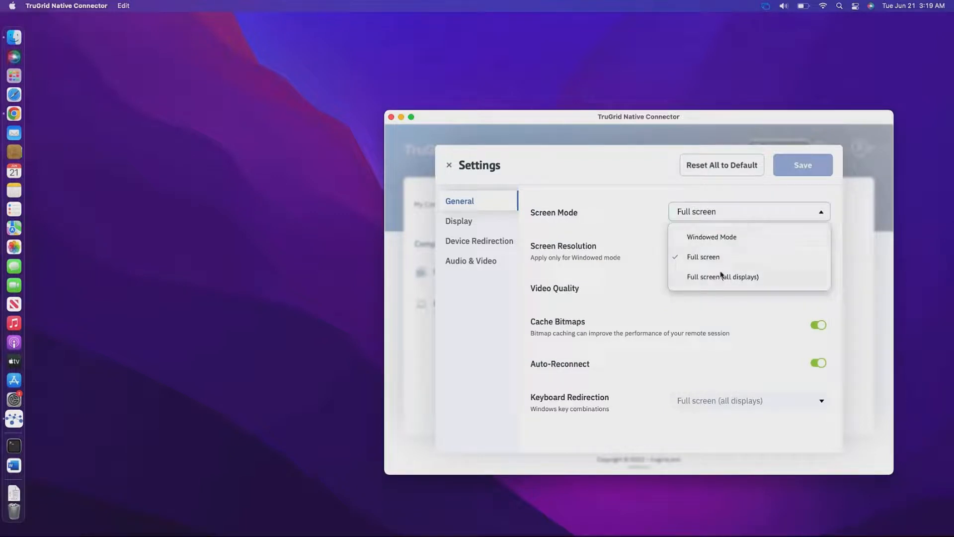
pyautogui.moveTo(473, 226)
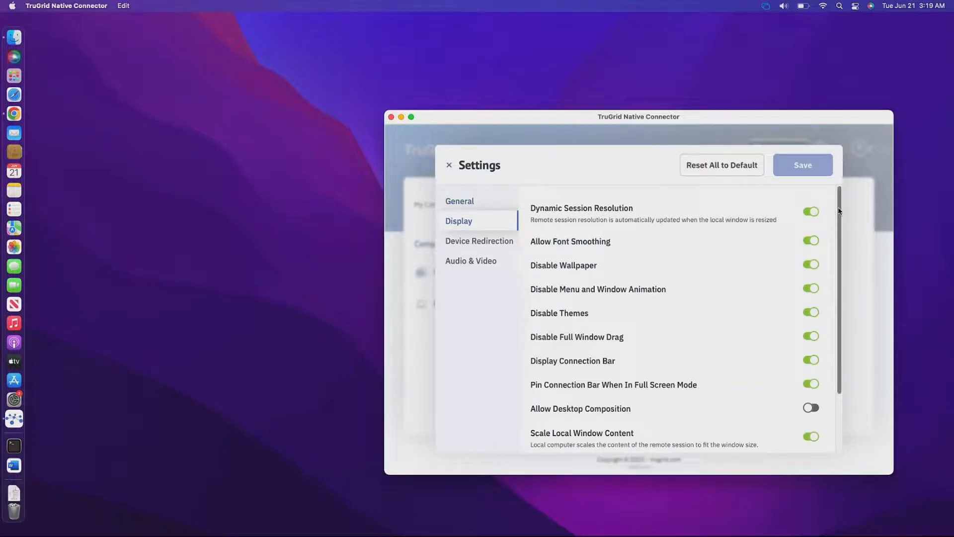
pyautogui.scroll(-3)
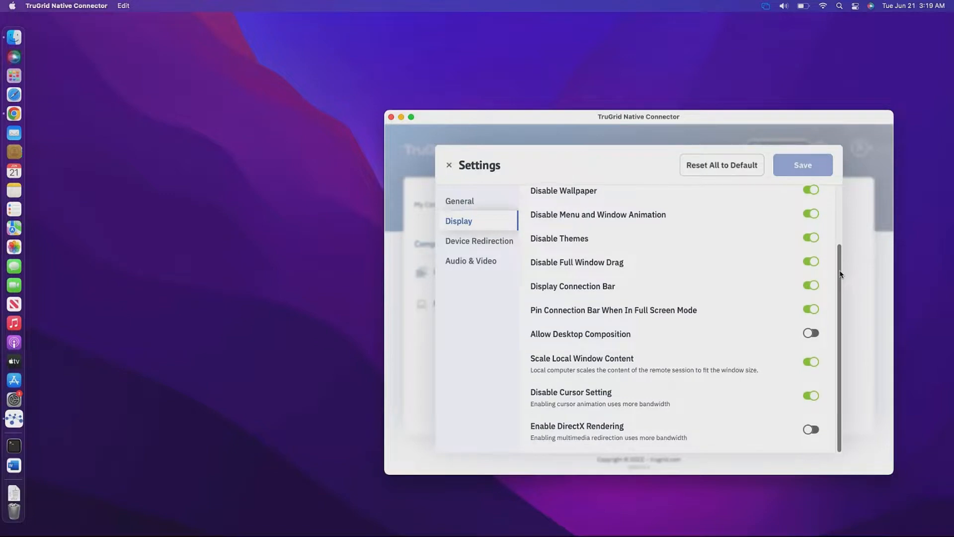
# Step: Toggle printer and clipboard redirection, turn clipboard back off, and close Settings unsaved
pyautogui.click(479, 241)
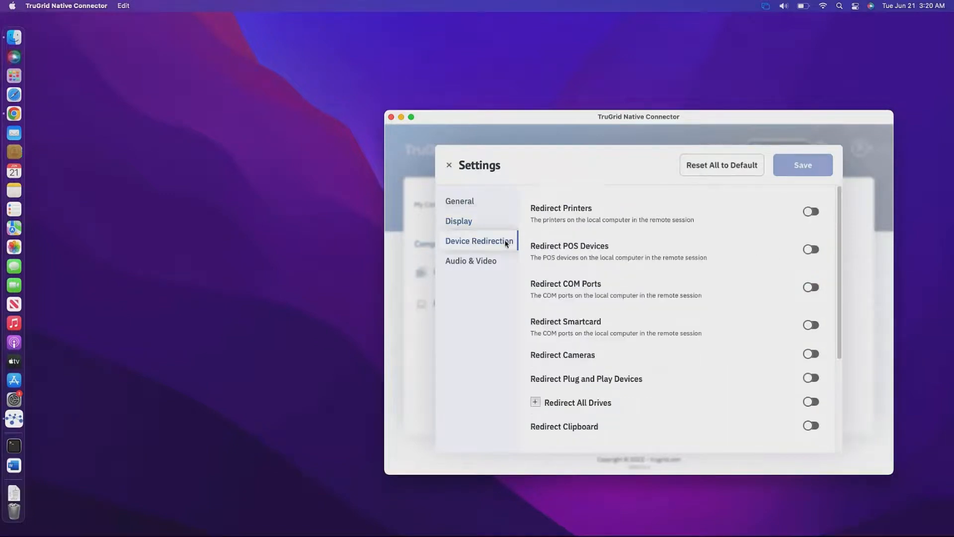
pyautogui.moveTo(803, 211)
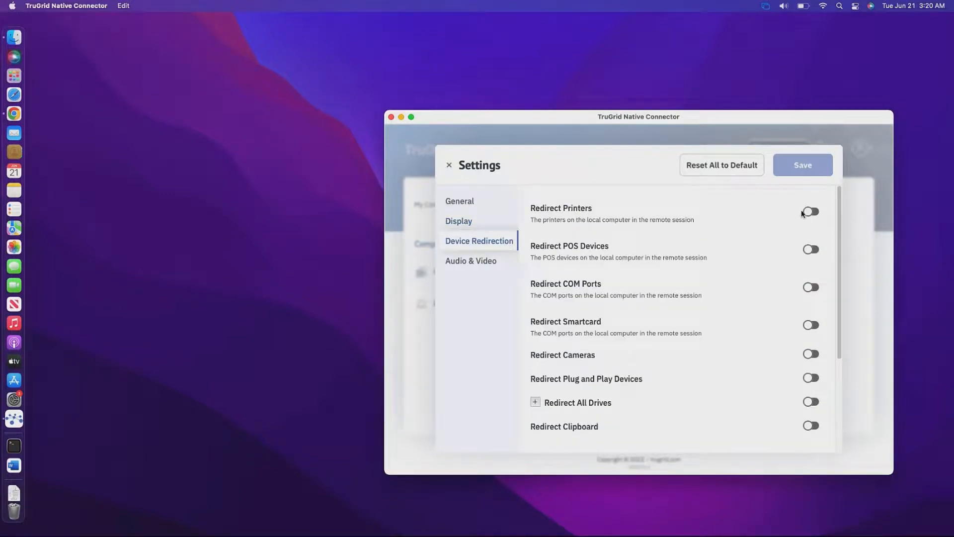
pyautogui.click(811, 211)
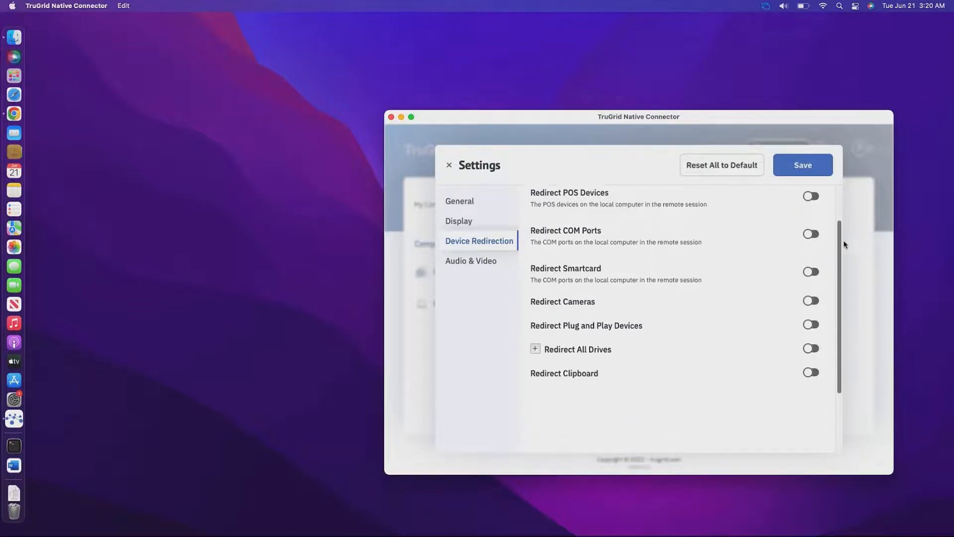
pyautogui.click(810, 310)
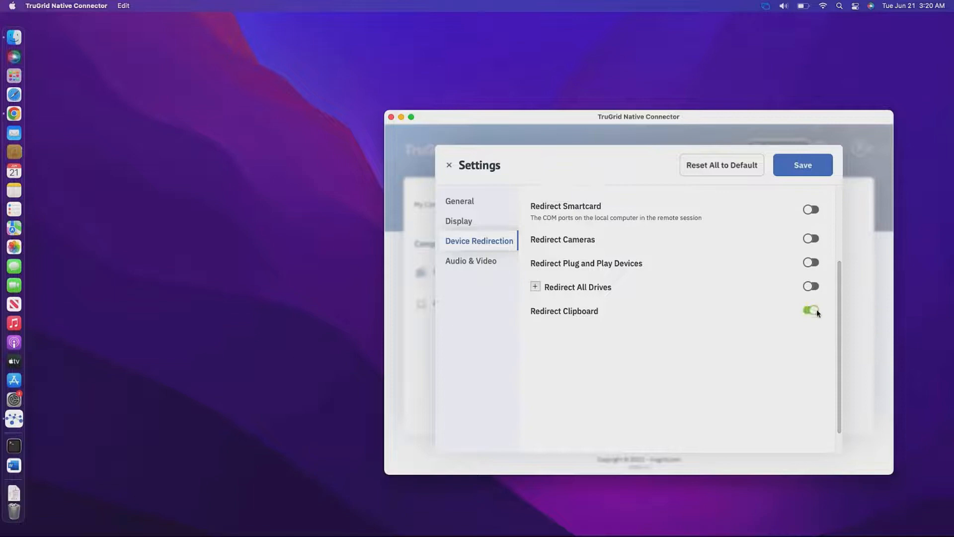
pyautogui.click(811, 310)
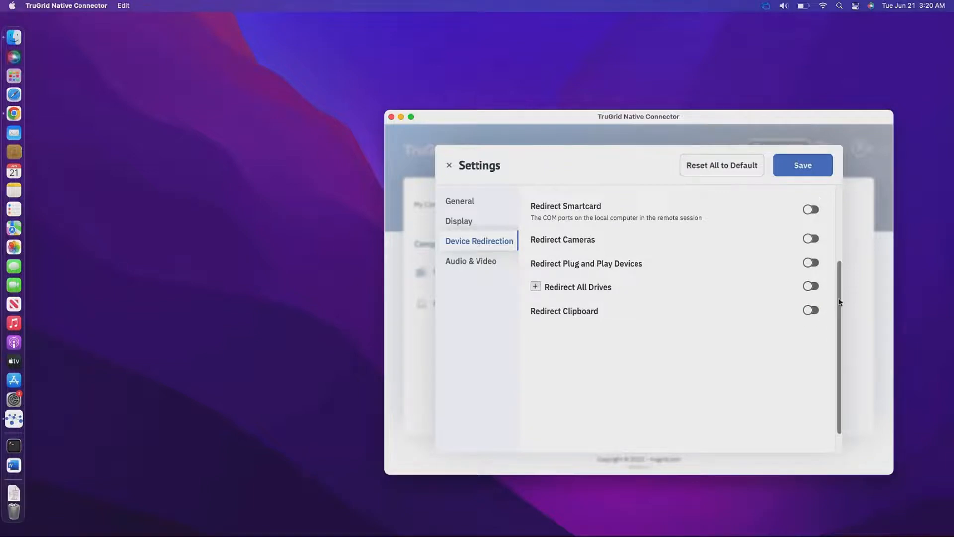
pyautogui.click(802, 164)
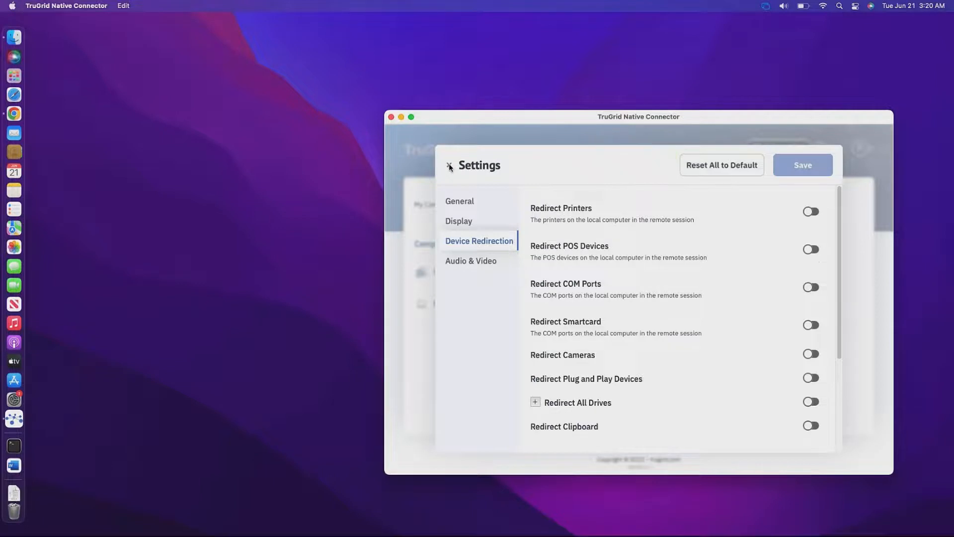
pyautogui.click(448, 165)
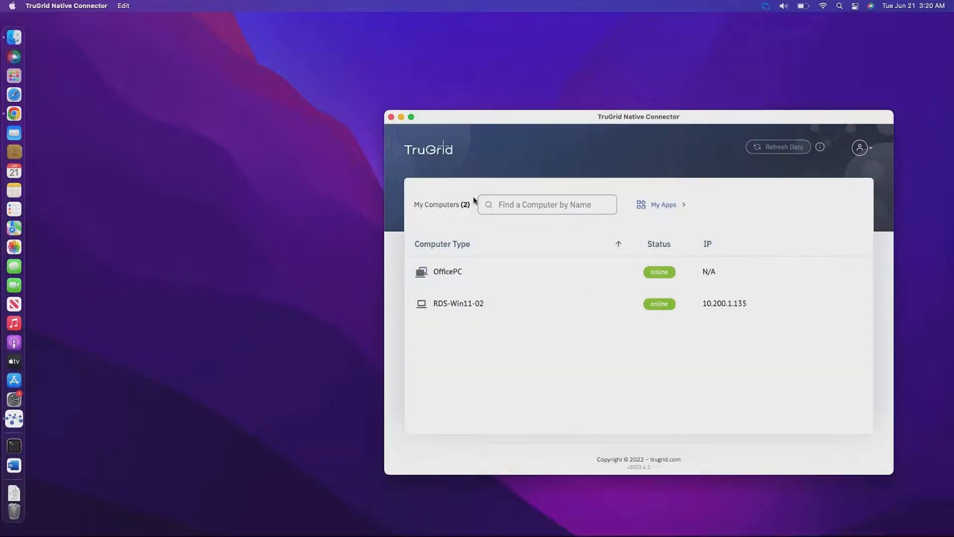
pyautogui.moveTo(704, 190)
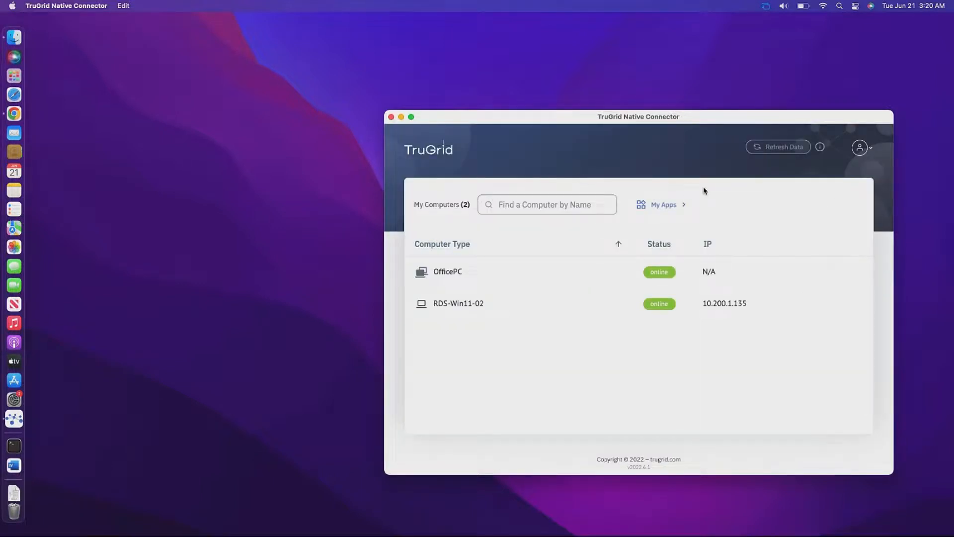
pyautogui.moveTo(391, 119)
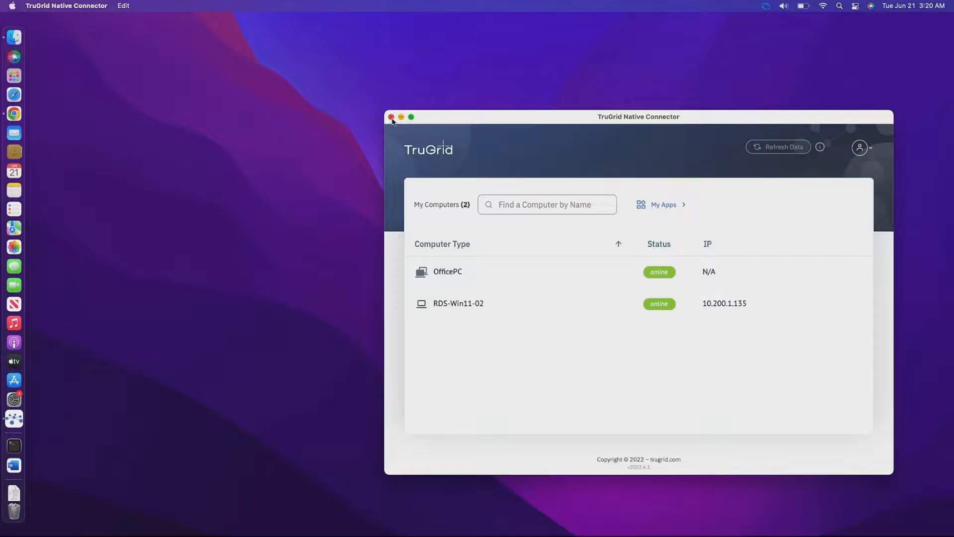
# Step: Close the connector window and relaunch TruGrid Native Connector from the Dock
pyautogui.click(391, 117)
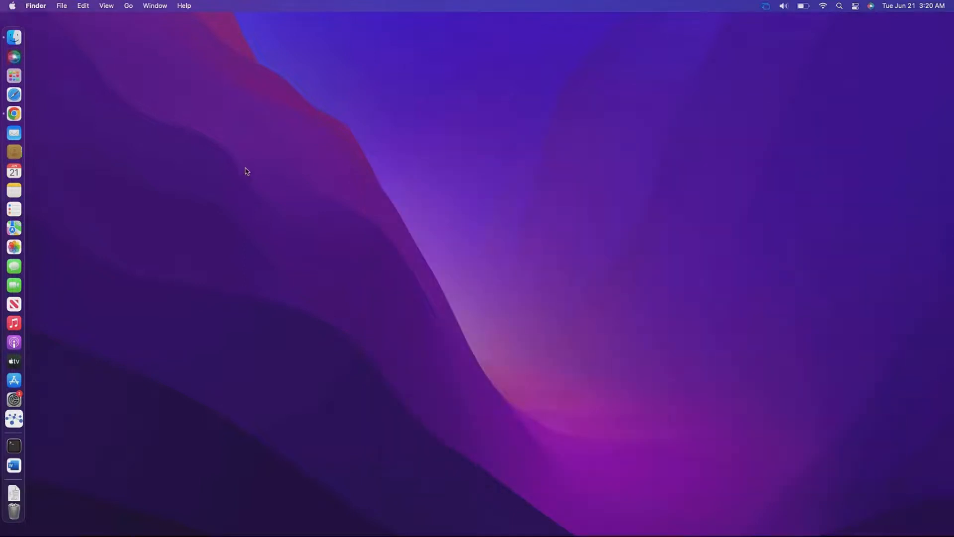
pyautogui.moveTo(13, 418)
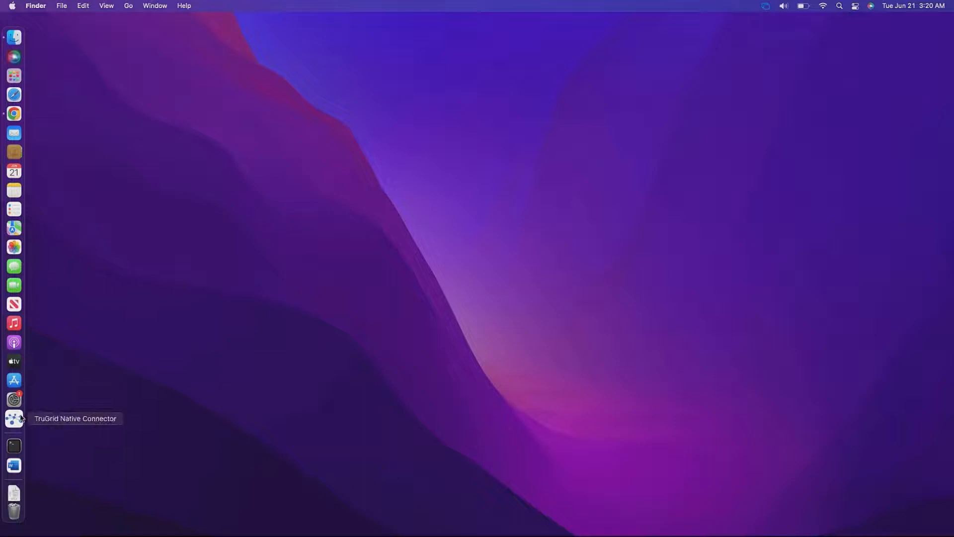
pyautogui.click(14, 418)
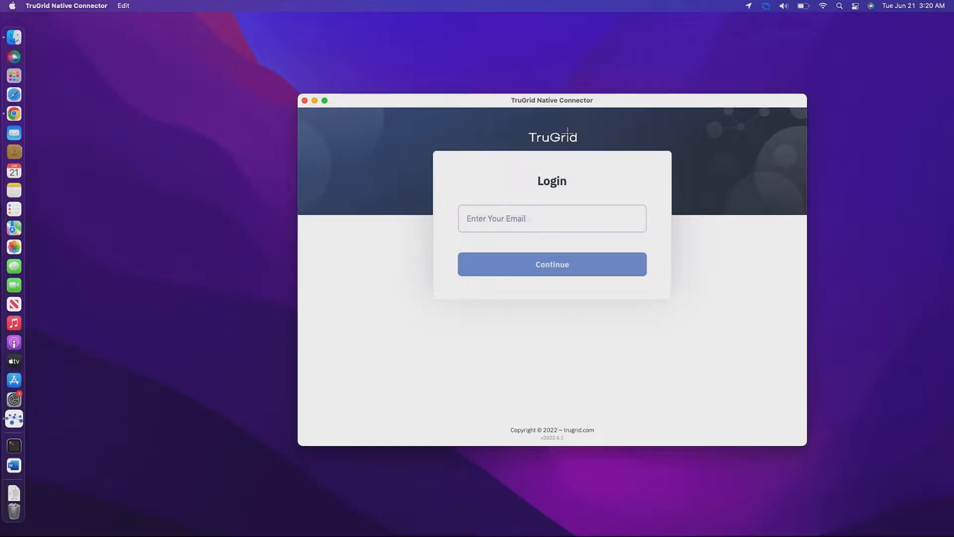
pyautogui.write('user')
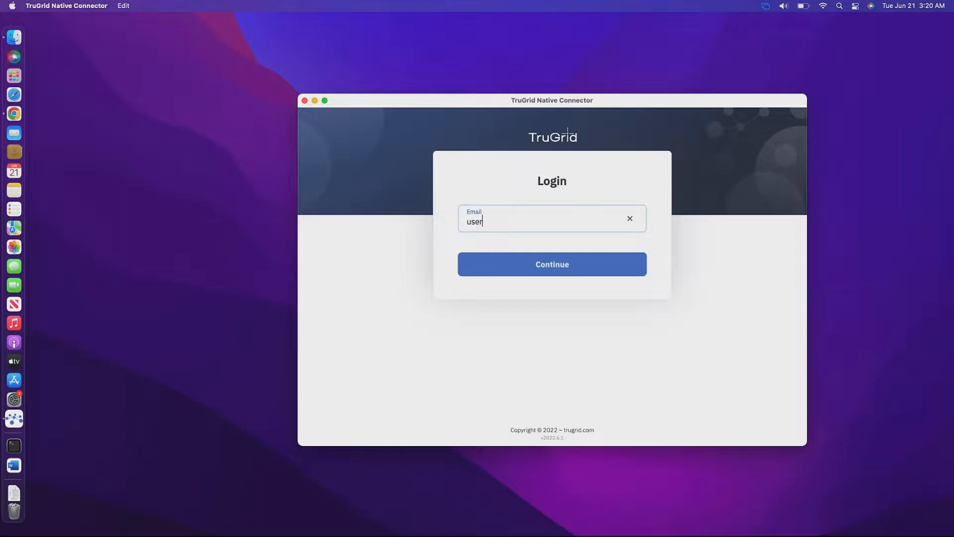
pyautogui.write('@domain')
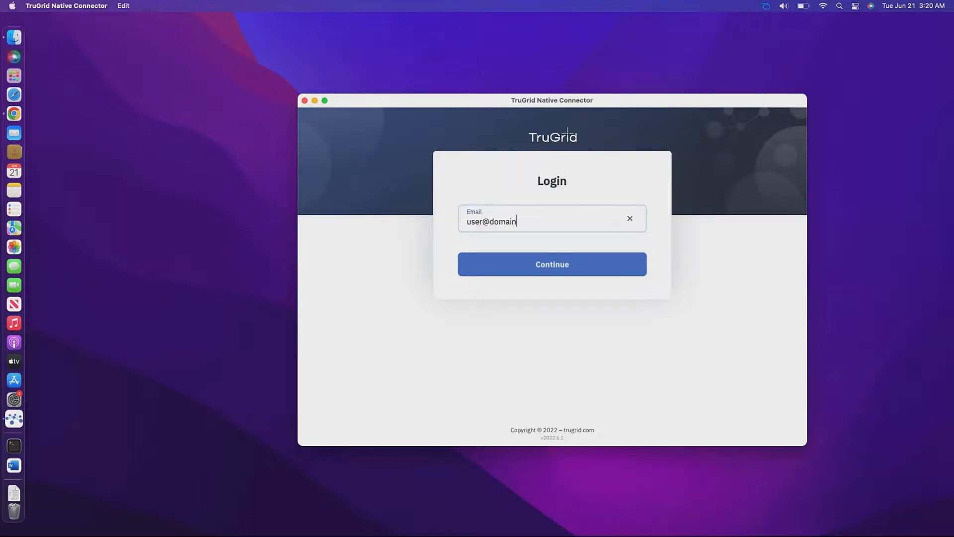
pyautogui.write('.com')
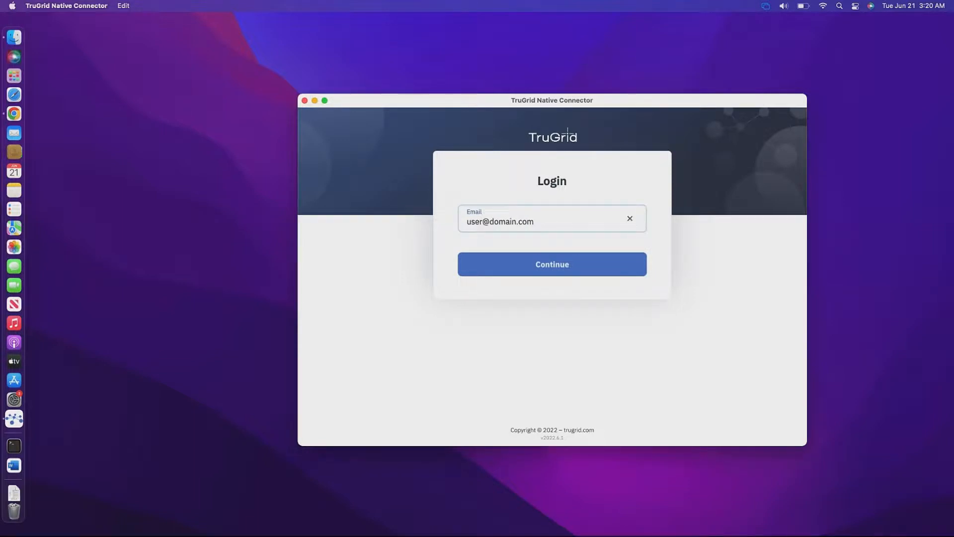
pyautogui.click(551, 264)
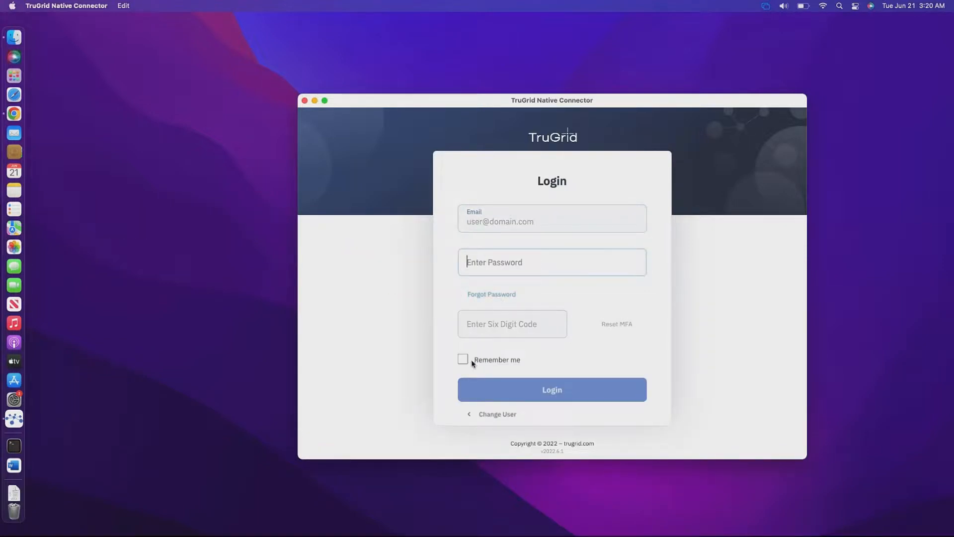
pyautogui.click(462, 359)
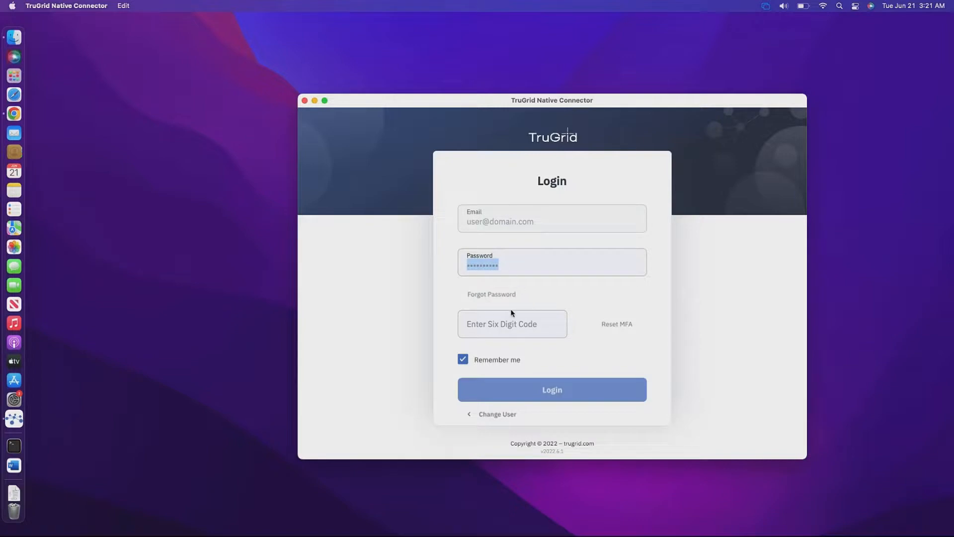
pyautogui.click(512, 323)
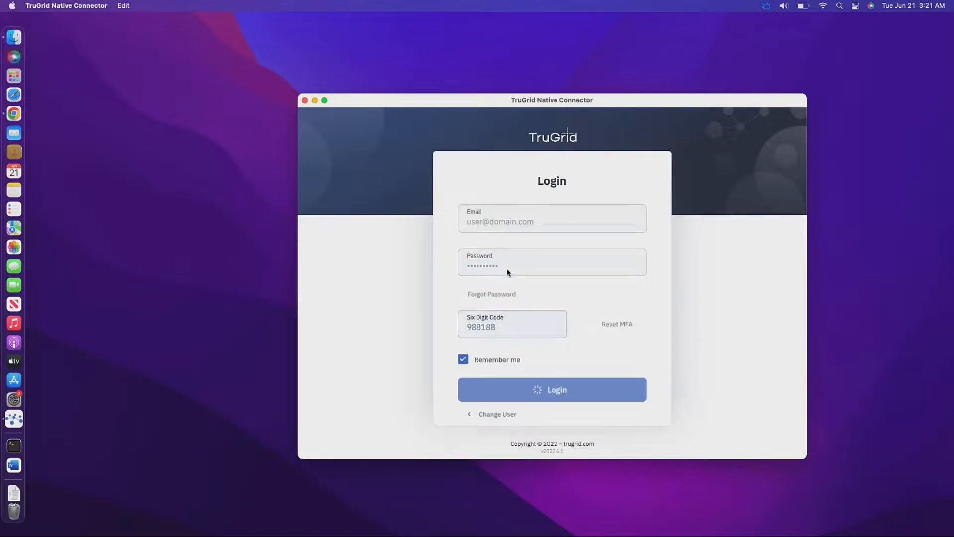
pyautogui.click(551, 390)
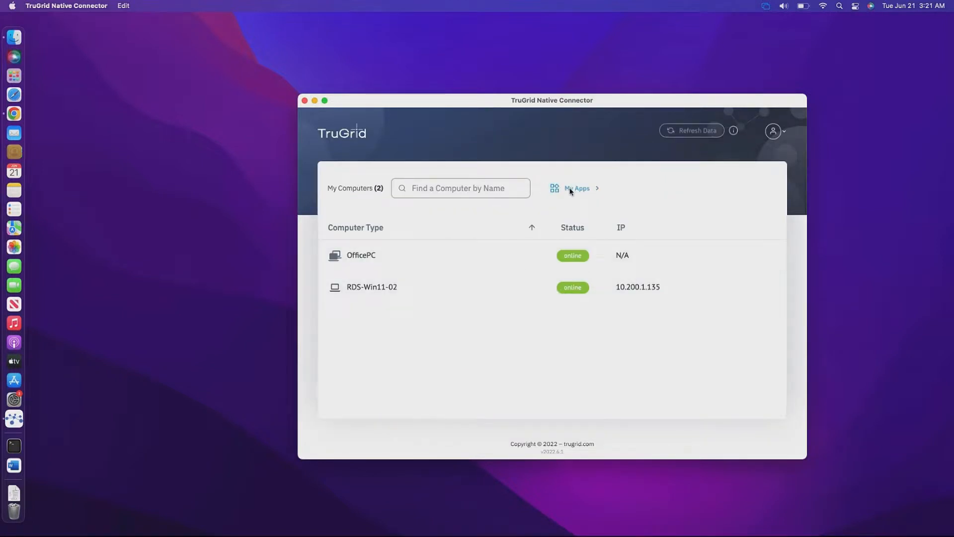
# Step: Glance at the four published apps, return to My Computers, and connect to RDS-Win11-02
pyautogui.click(577, 187)
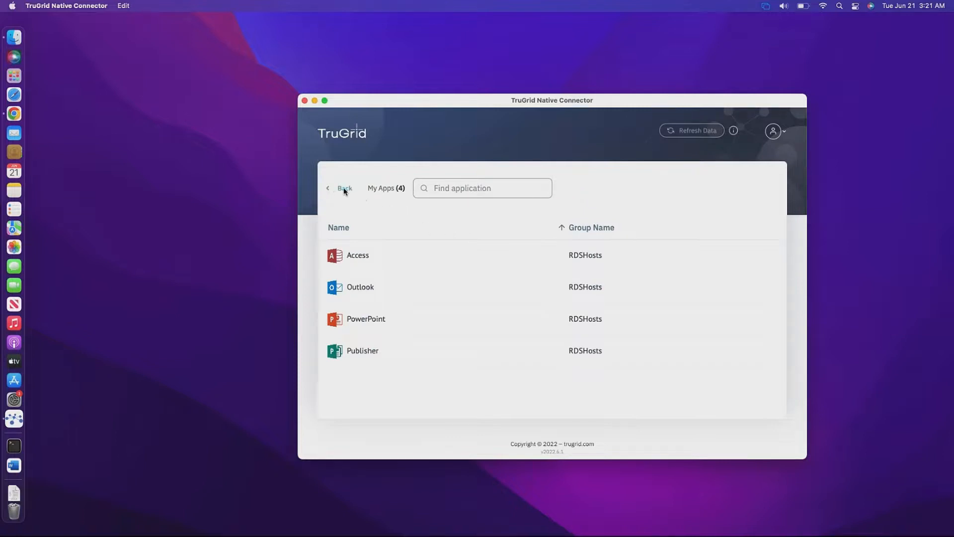
pyautogui.click(344, 188)
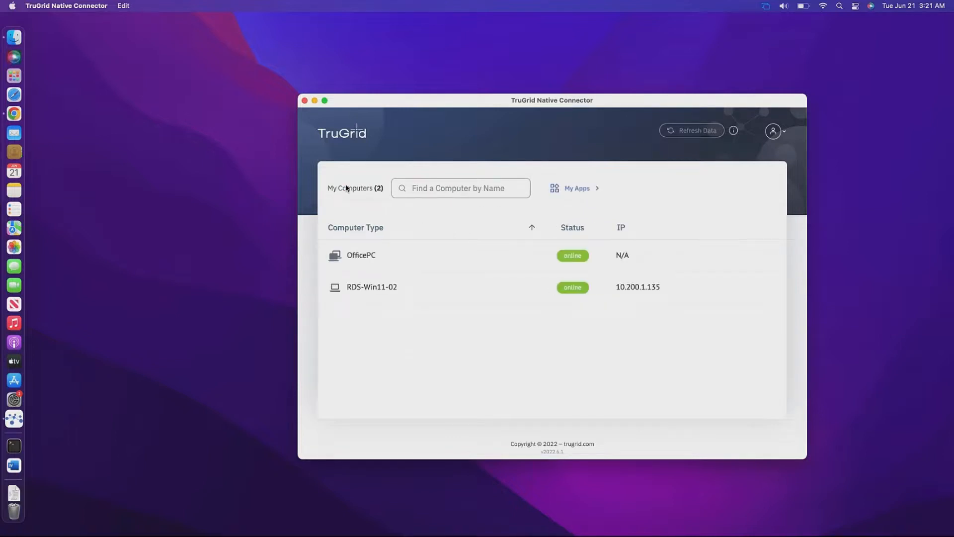
pyautogui.moveTo(453, 290)
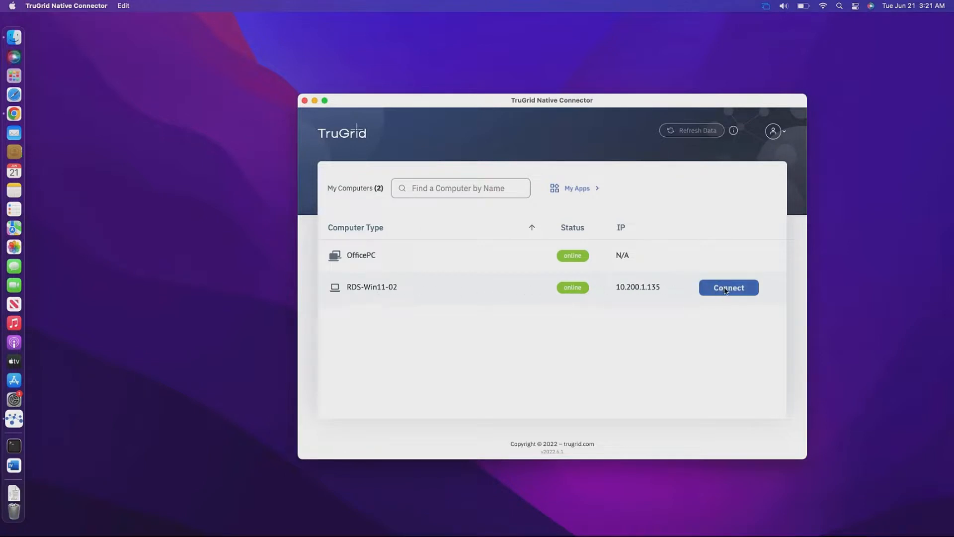
pyautogui.click(728, 287)
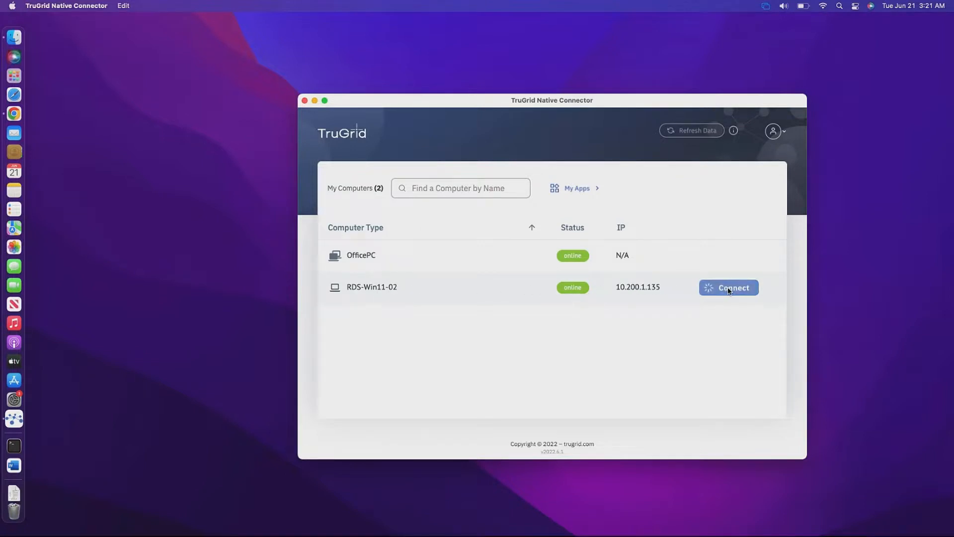
pyautogui.click(729, 287)
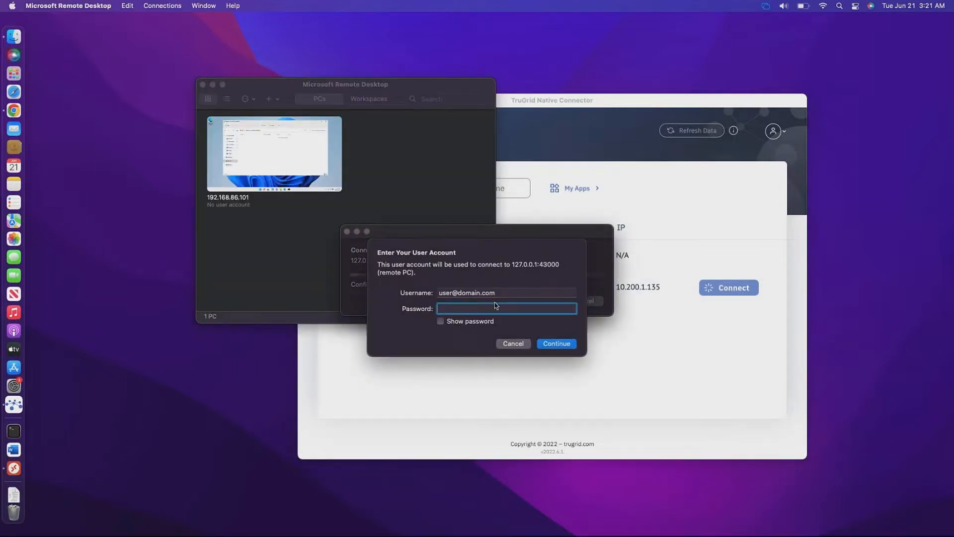
# Step: Enter the account password and submit the remote PC credentials
pyautogui.write('•')
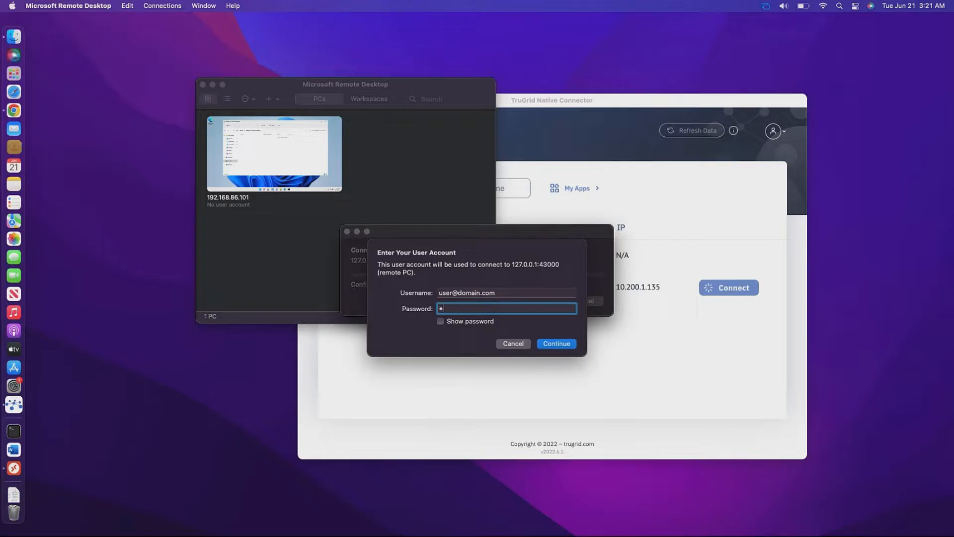
pyautogui.write('password')
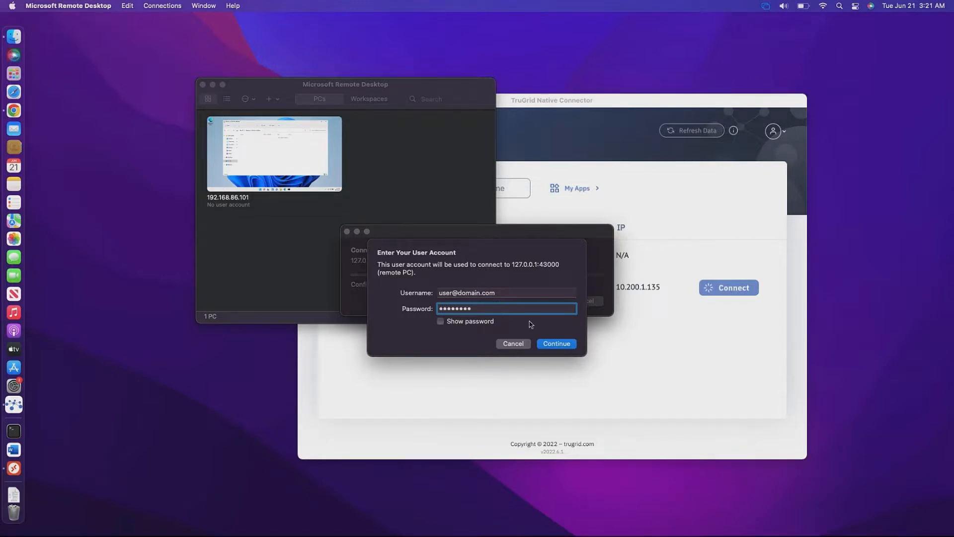
pyautogui.click(555, 343)
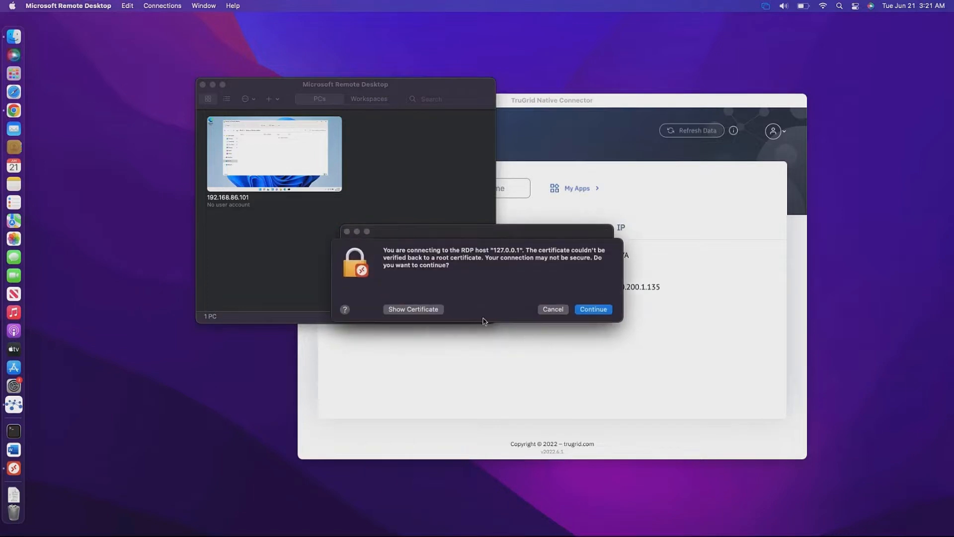
# Step: Always trust the RDS-Win11-02 certificate, authorizing the change with the Mac password
pyautogui.click(412, 308)
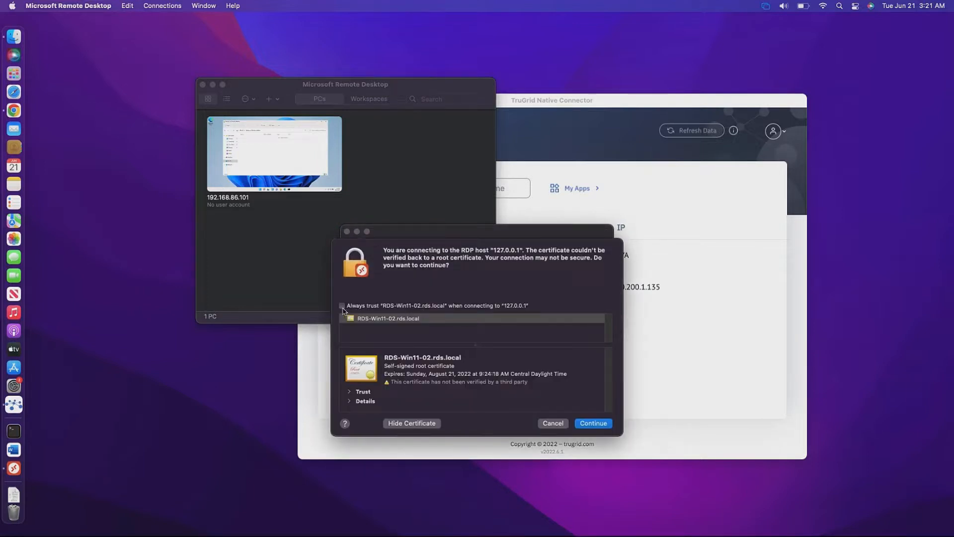
pyautogui.click(341, 304)
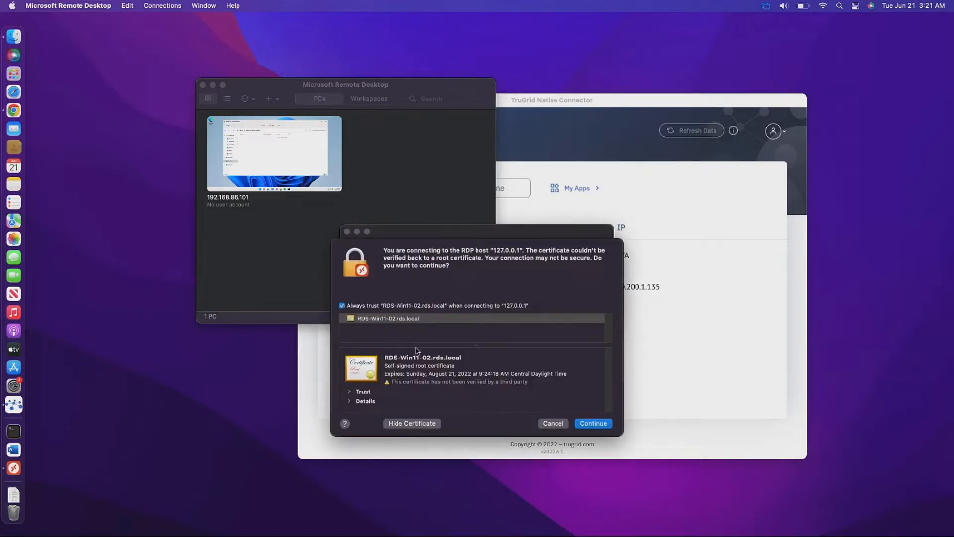
pyautogui.click(593, 423)
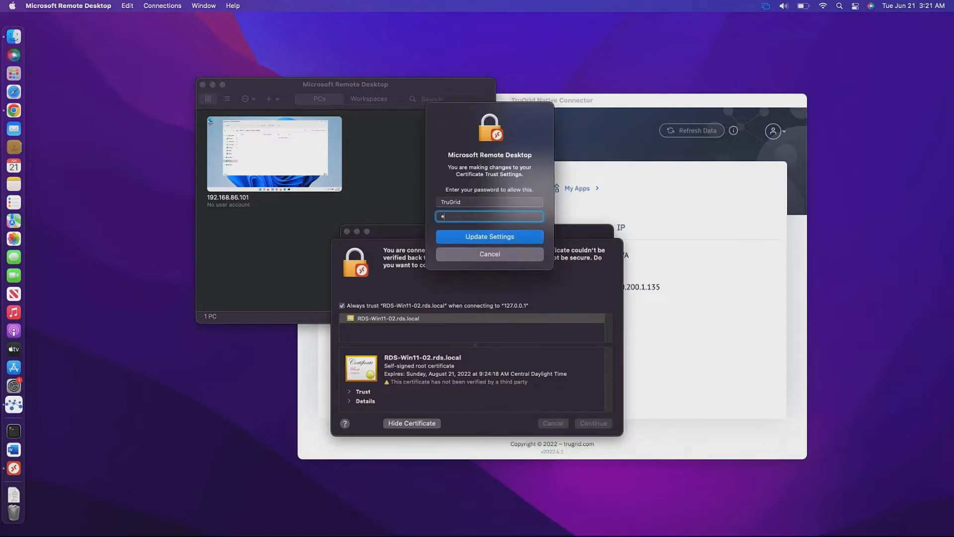
pyautogui.write('password')
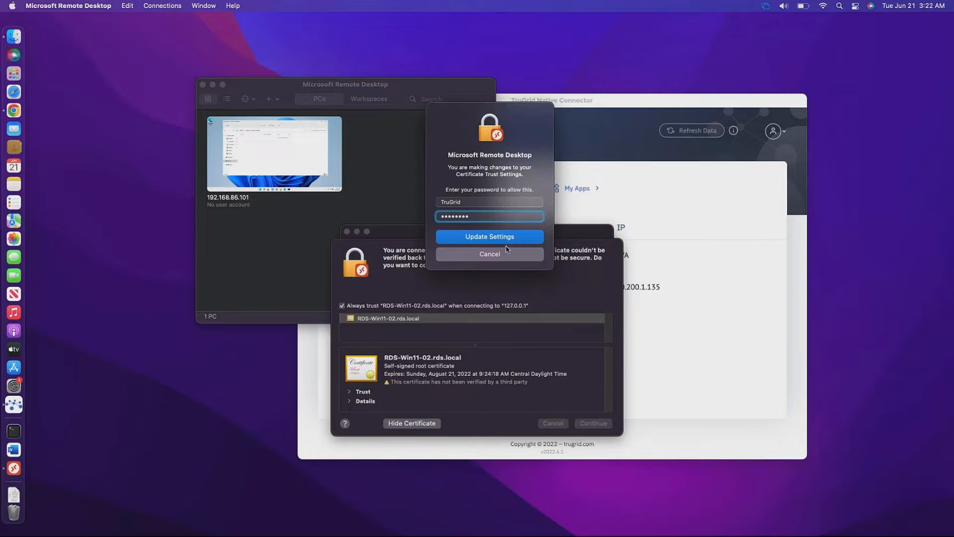
pyautogui.click(489, 236)
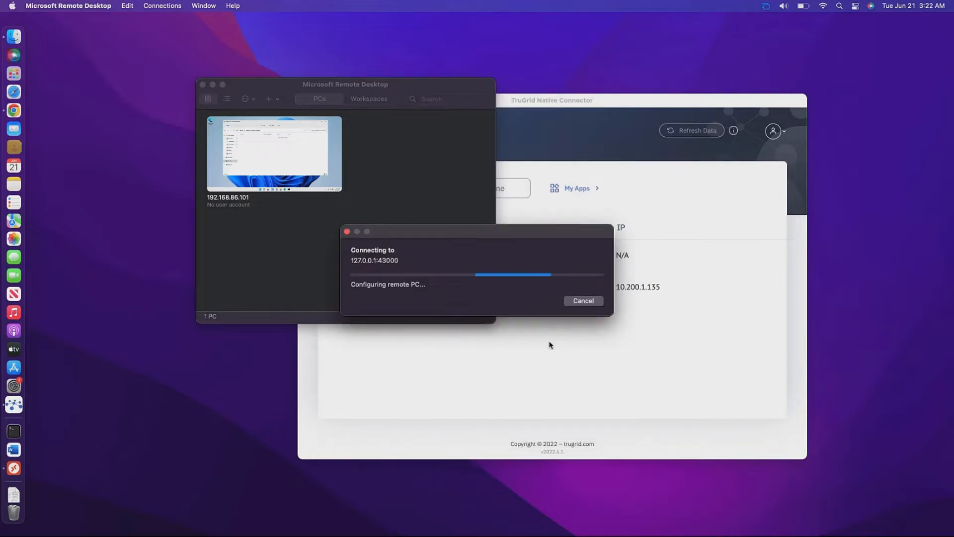